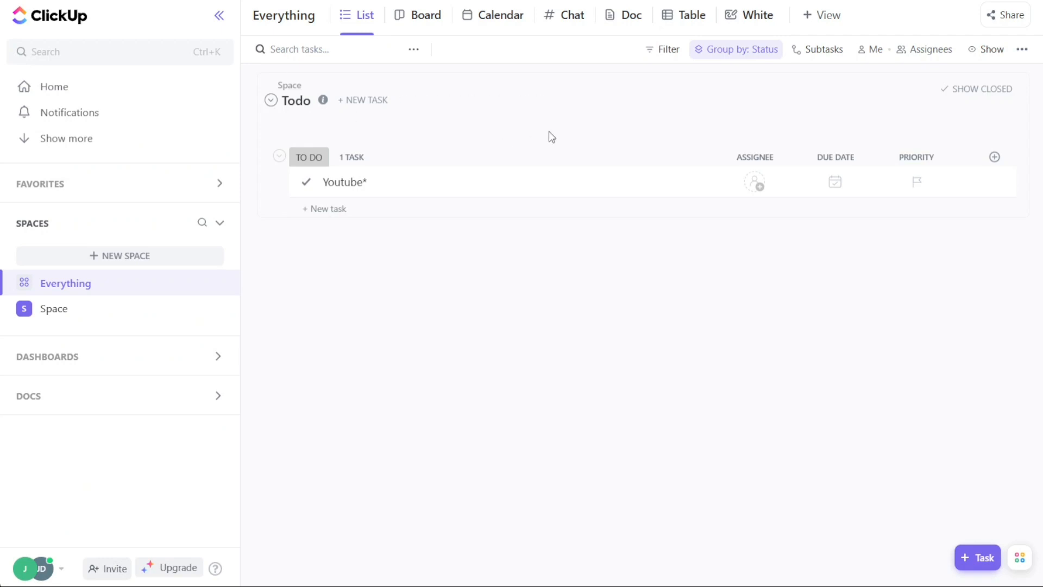
pyautogui.moveTo(571, 130)
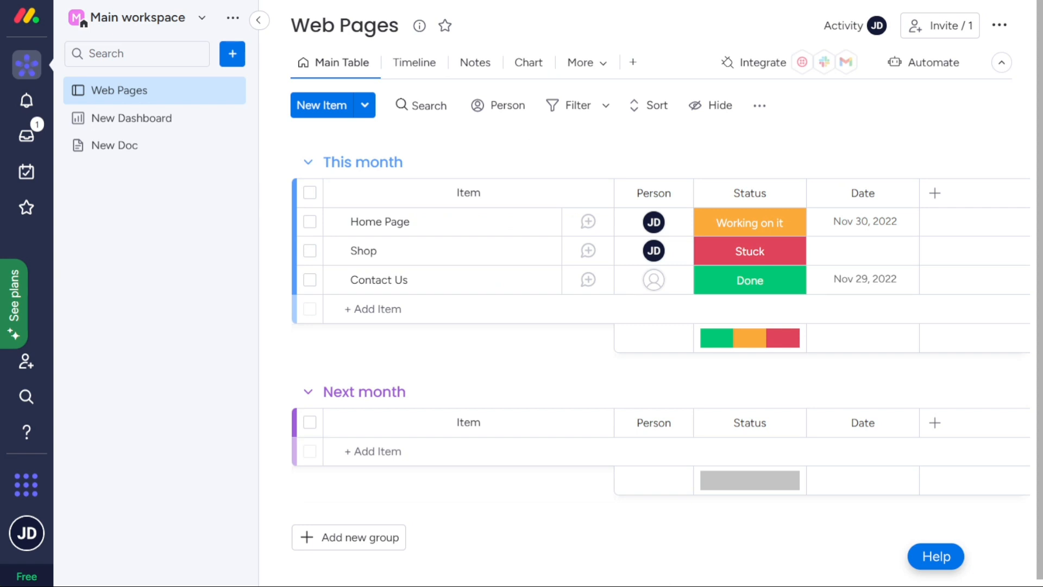
pyautogui.moveTo(663, 32)
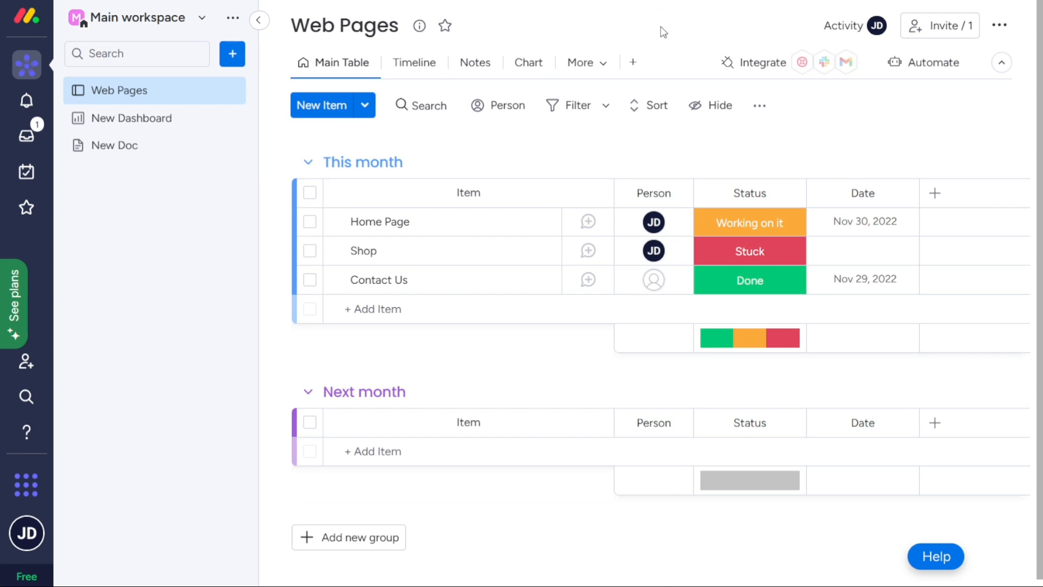
pyautogui.moveTo(442, 13)
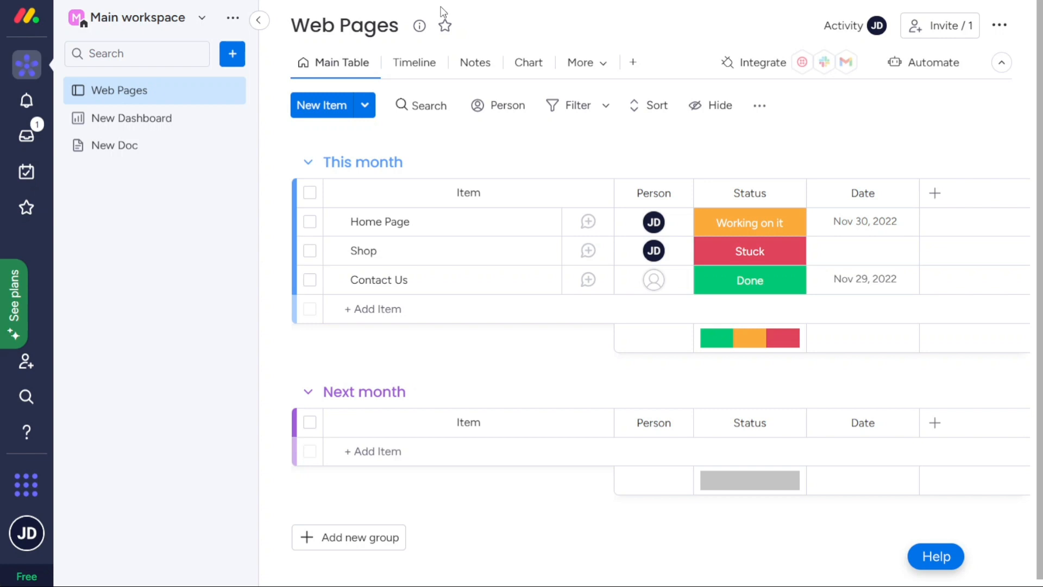
pyautogui.click(26, 484)
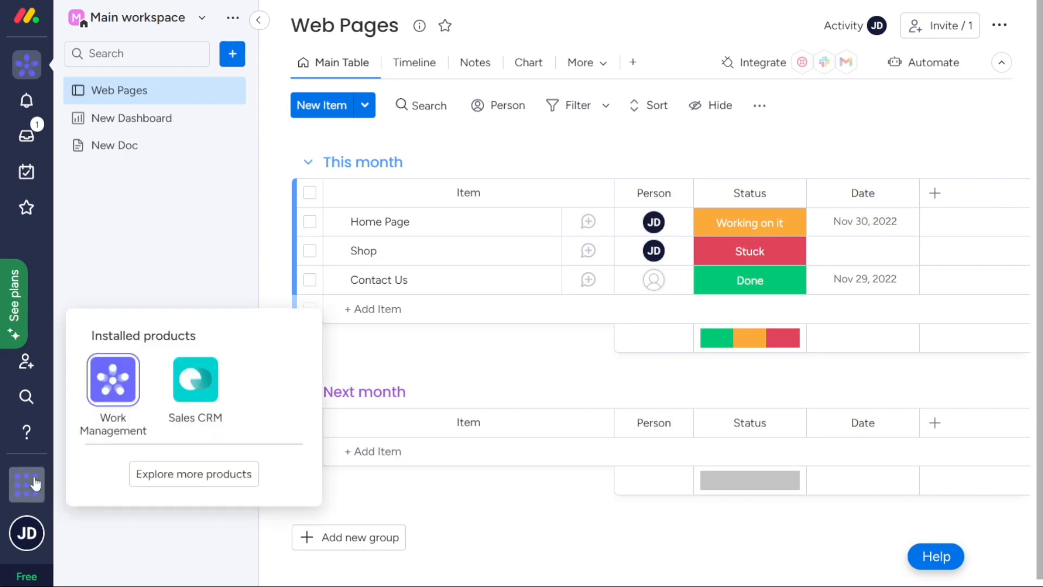
pyautogui.moveTo(130, 513)
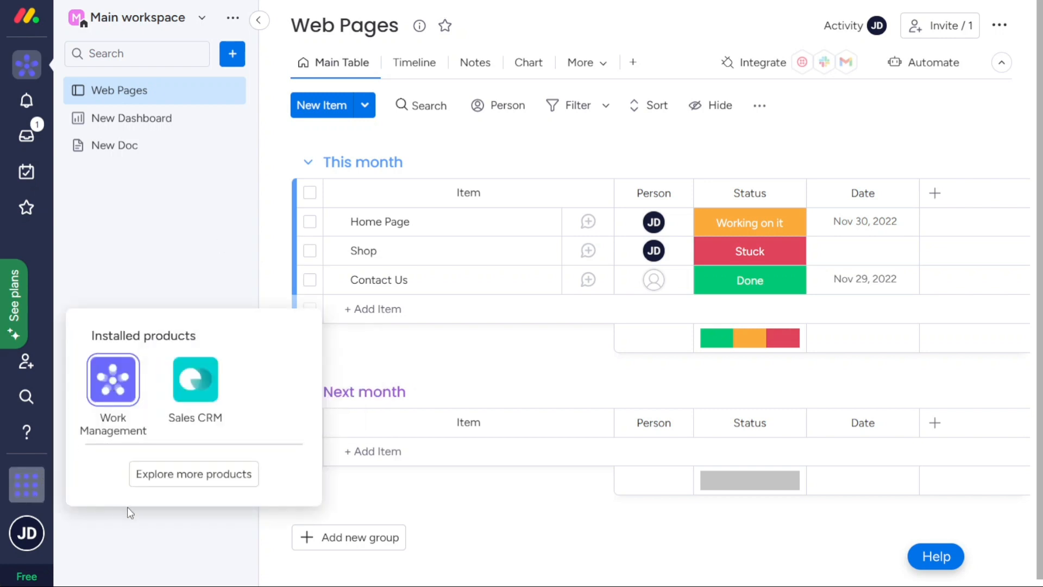
pyautogui.moveTo(165, 271)
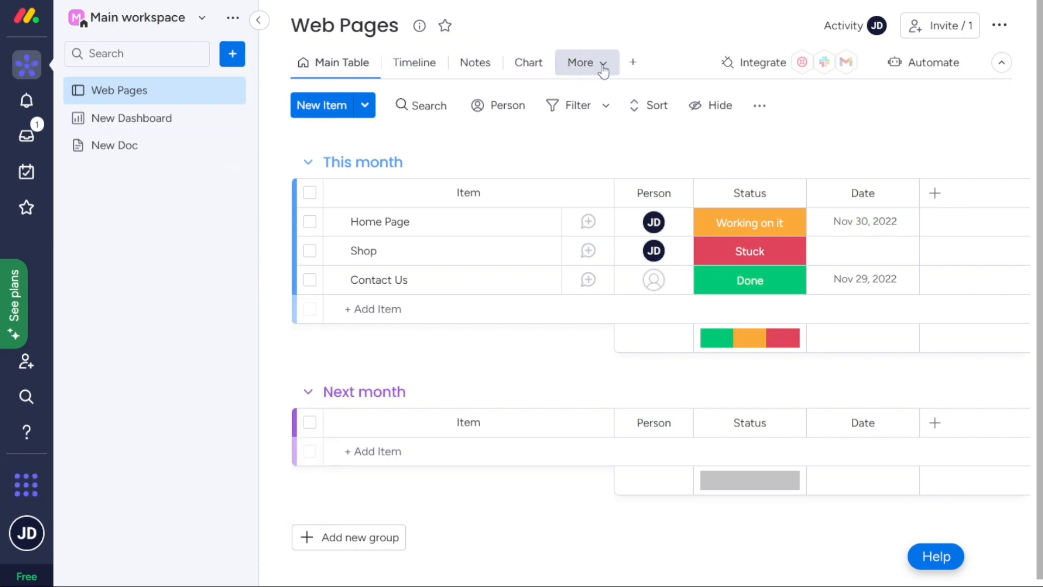
pyautogui.click(580, 62)
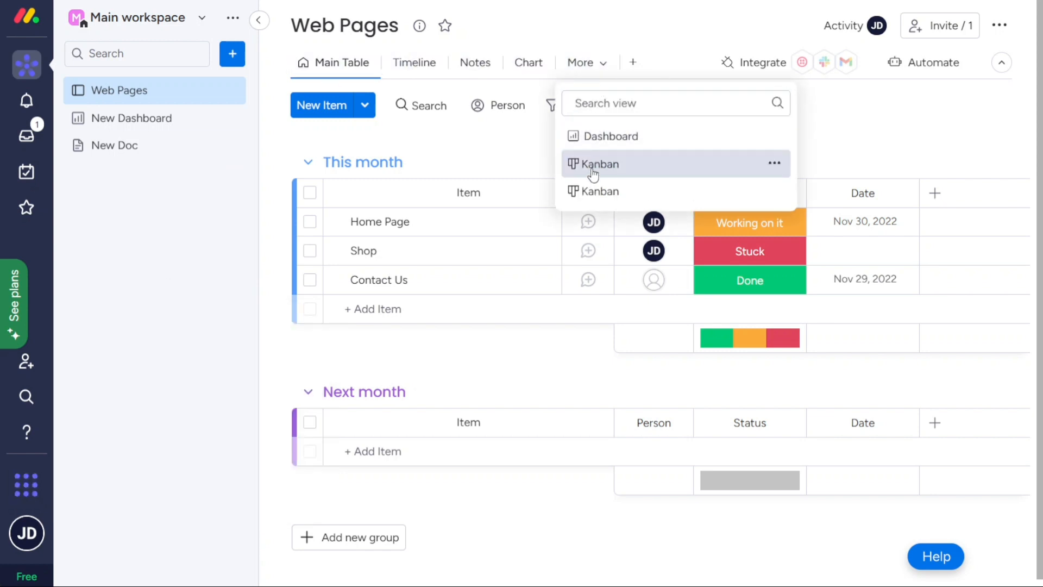
pyautogui.click(600, 164)
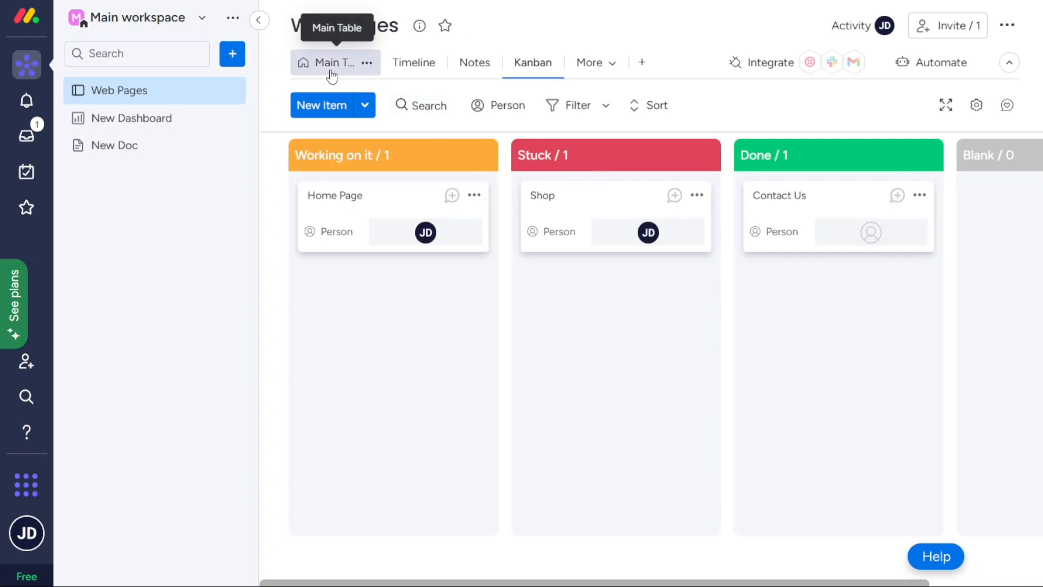
pyautogui.click(334, 62)
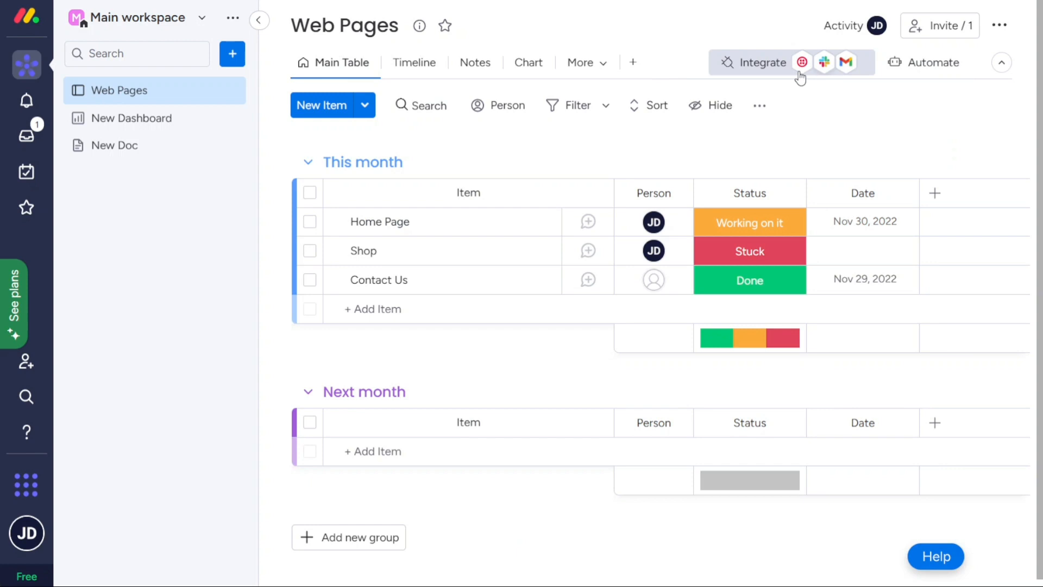
pyautogui.click(761, 63)
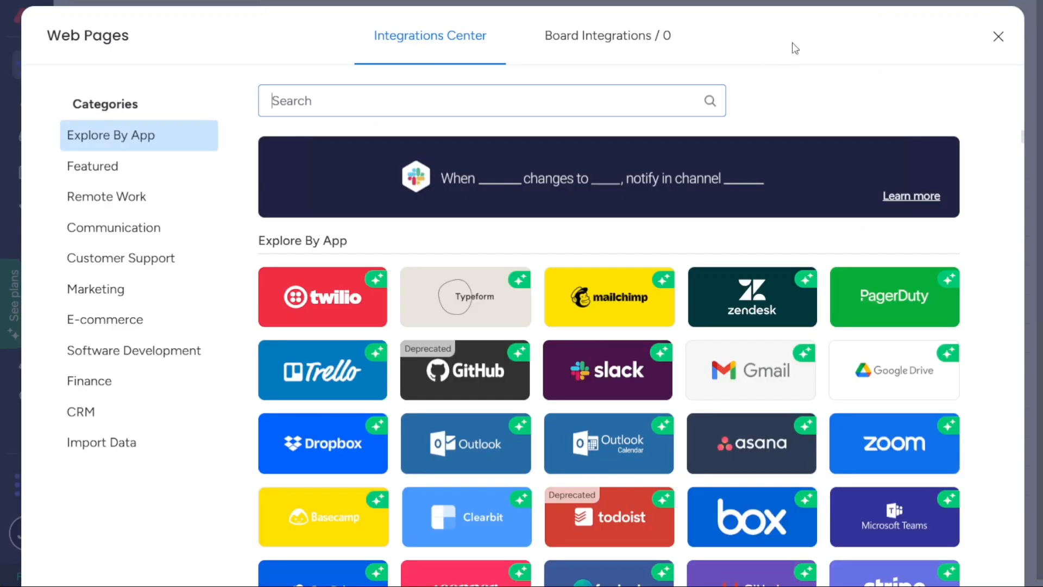
pyautogui.click(998, 37)
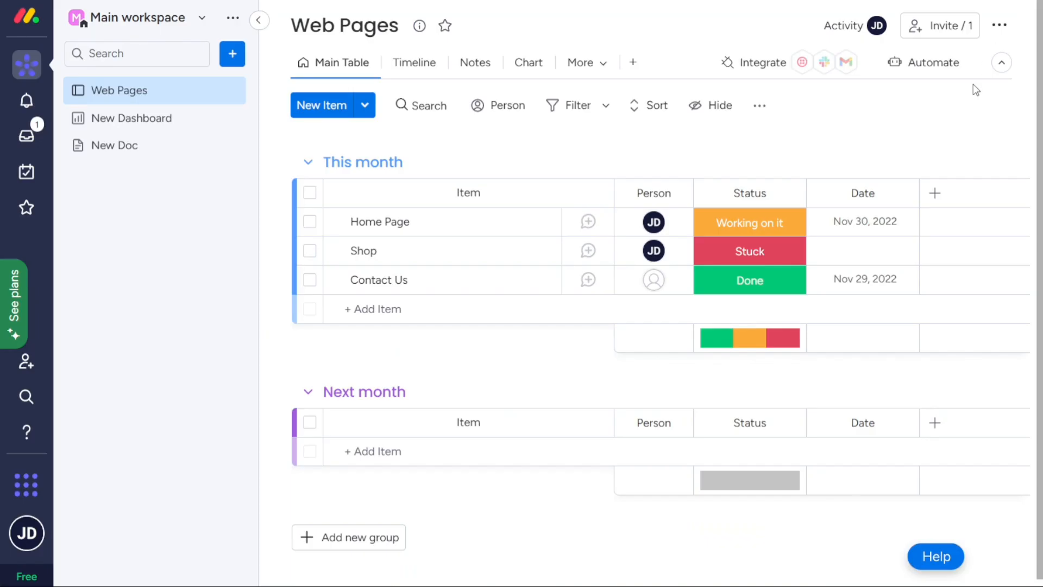
pyautogui.moveTo(934, 193)
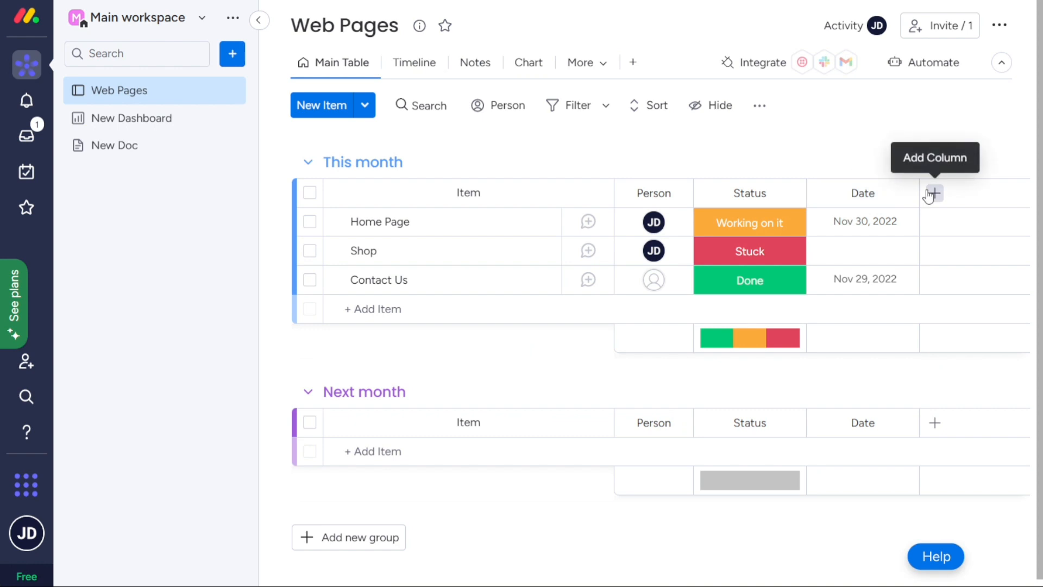
pyautogui.click(933, 194)
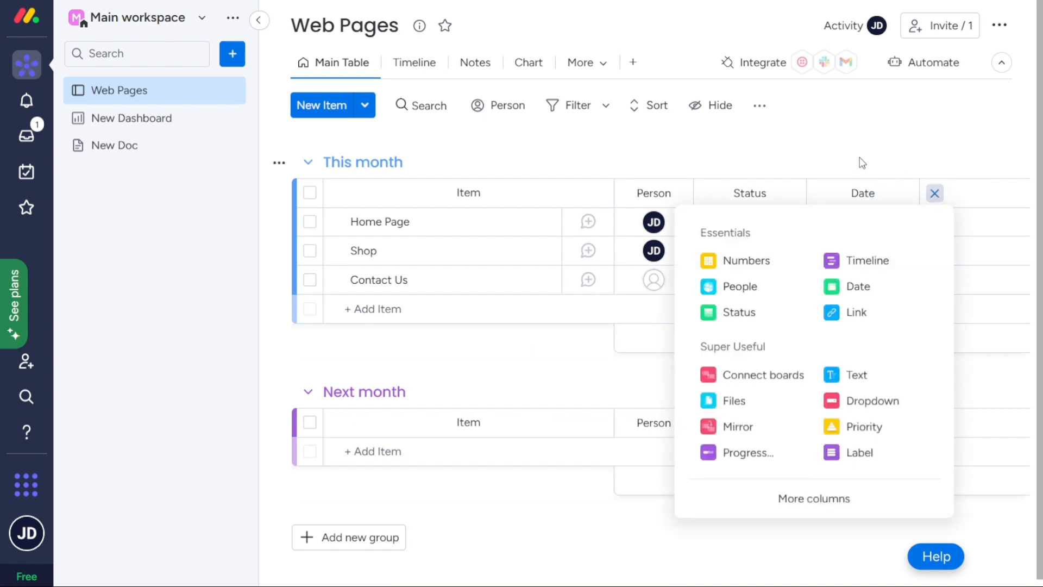
pyautogui.click(933, 193)
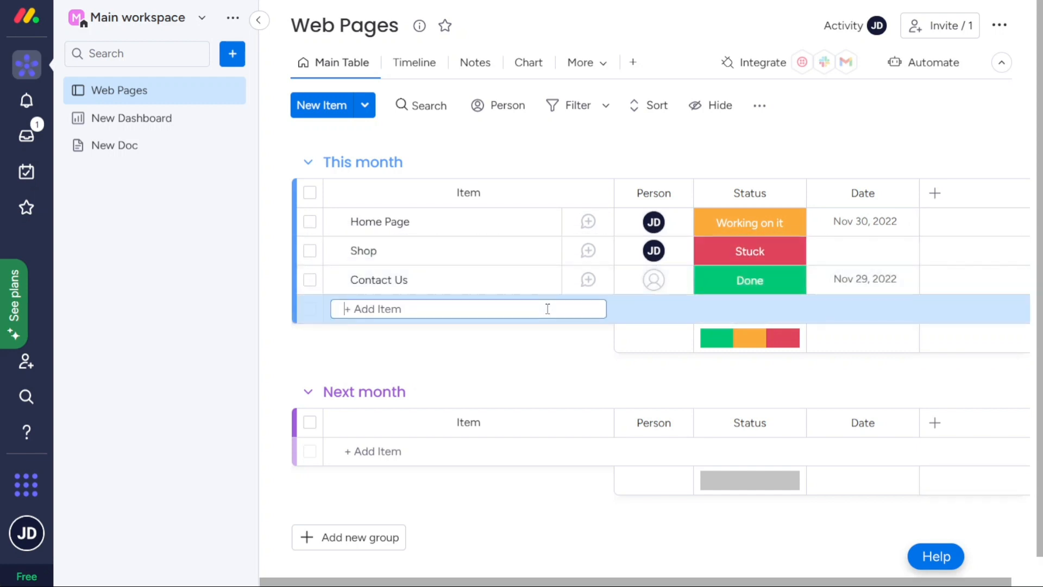
pyautogui.click(499, 371)
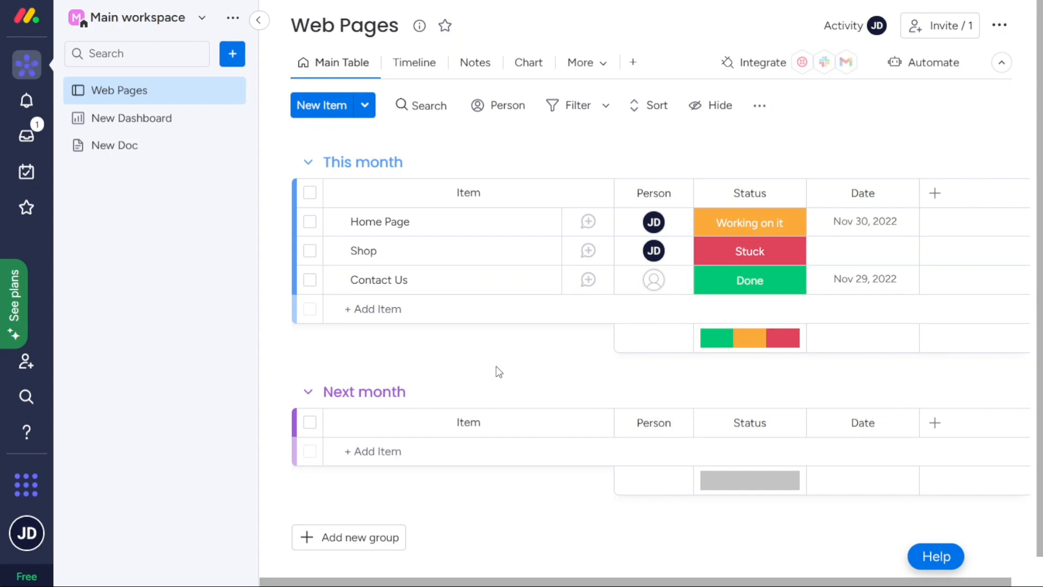
pyautogui.click(231, 53)
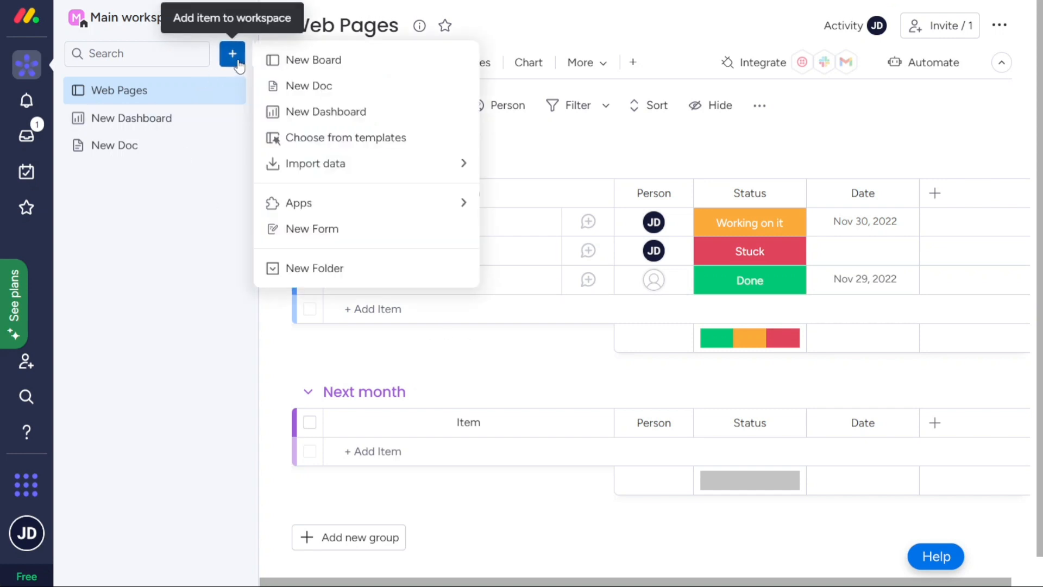
pyautogui.moveTo(243, 77)
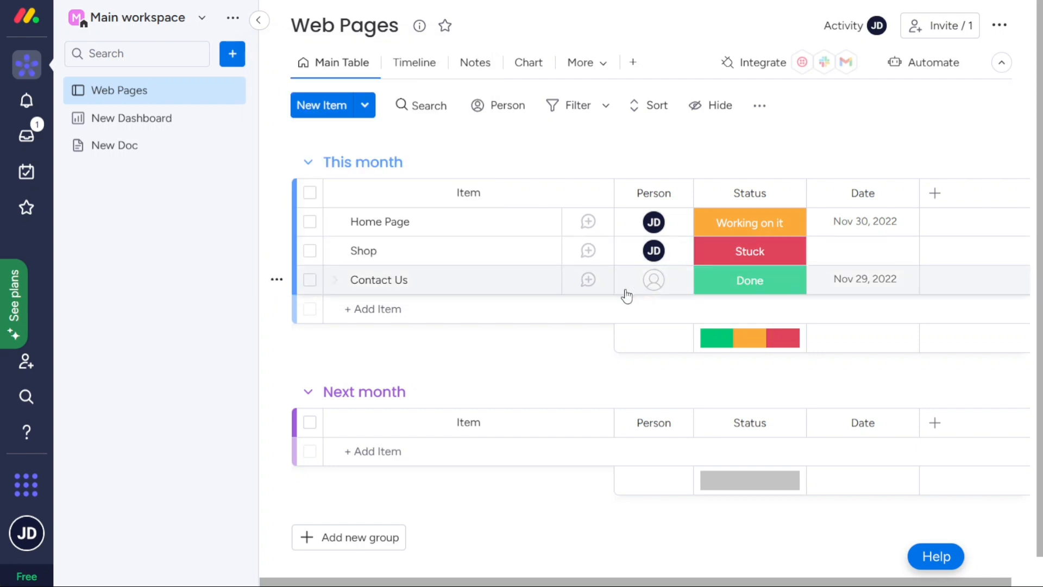
pyautogui.click(652, 279)
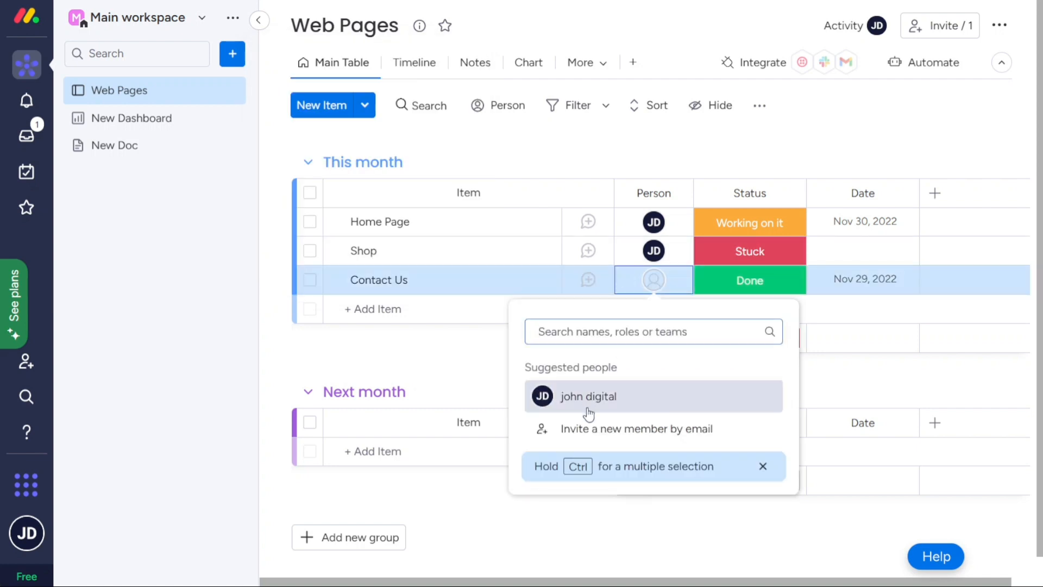
pyautogui.click(588, 396)
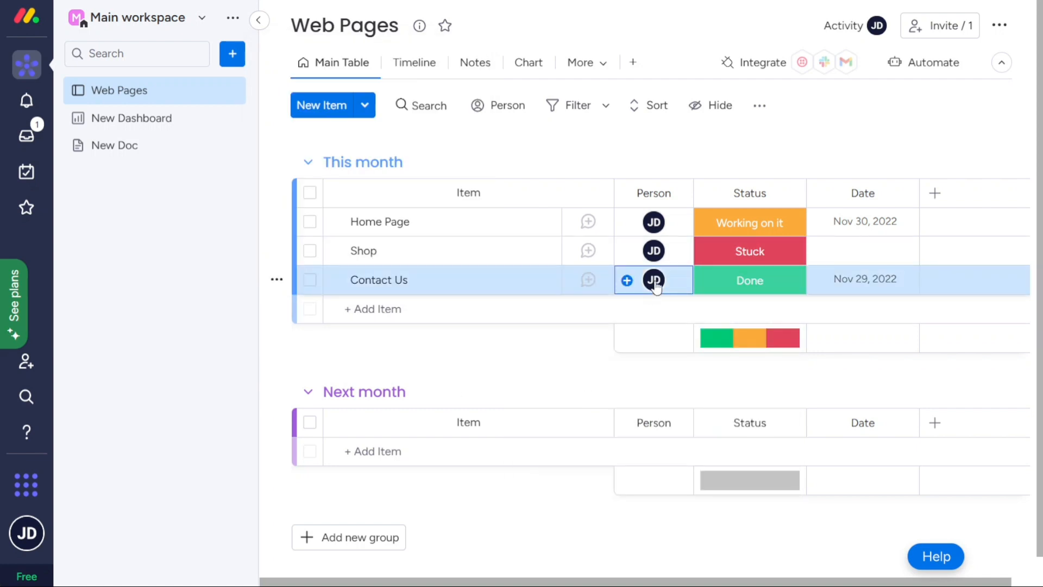
pyautogui.click(653, 280)
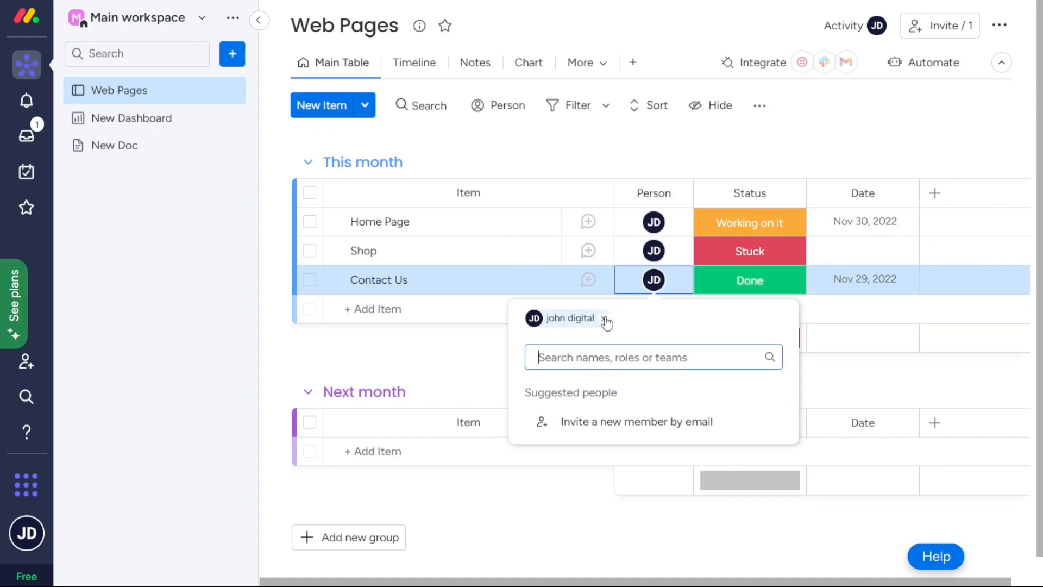
pyautogui.click(604, 320)
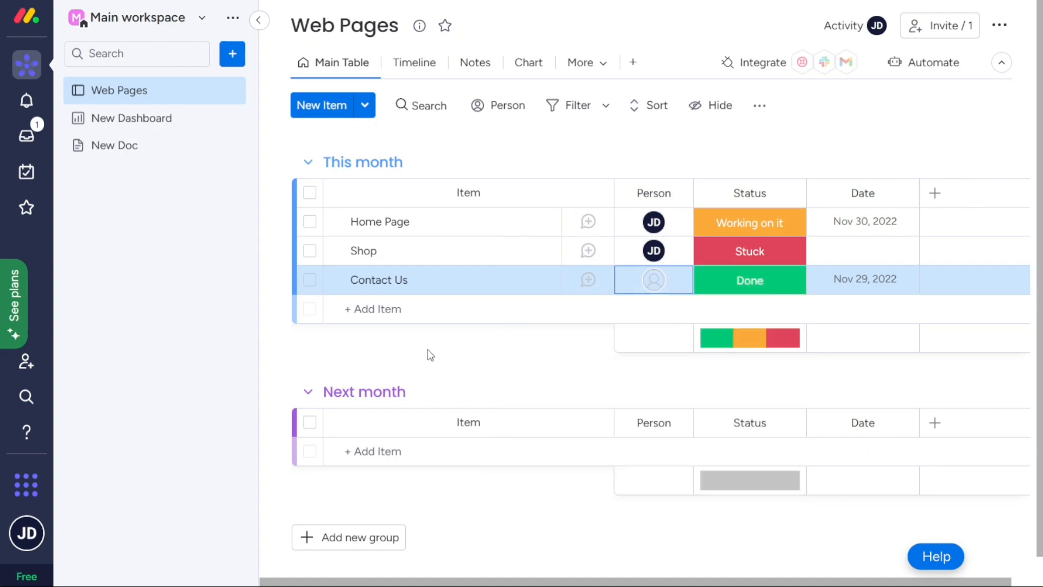
pyautogui.moveTo(631, 62)
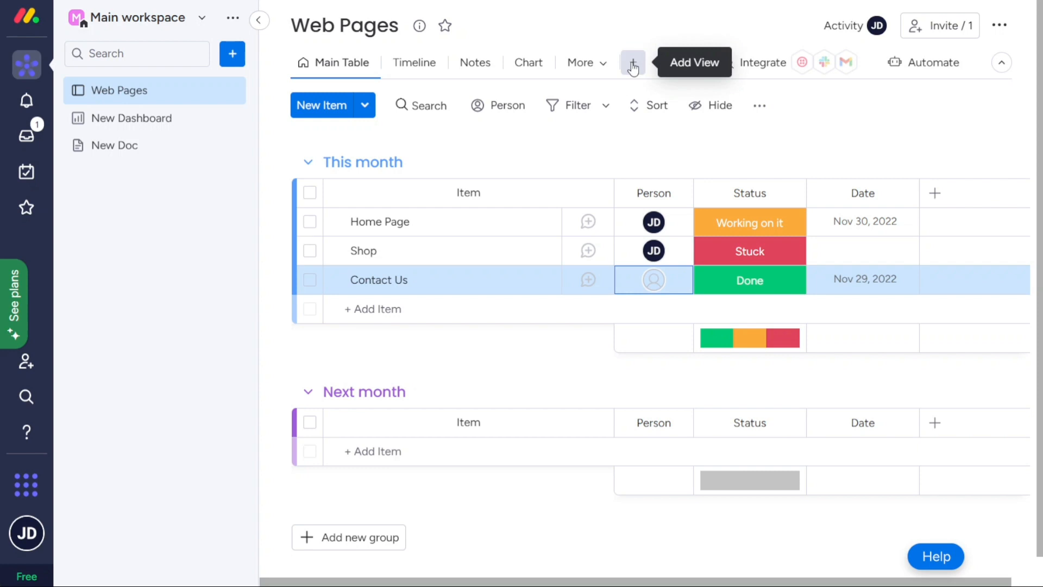
pyautogui.click(632, 61)
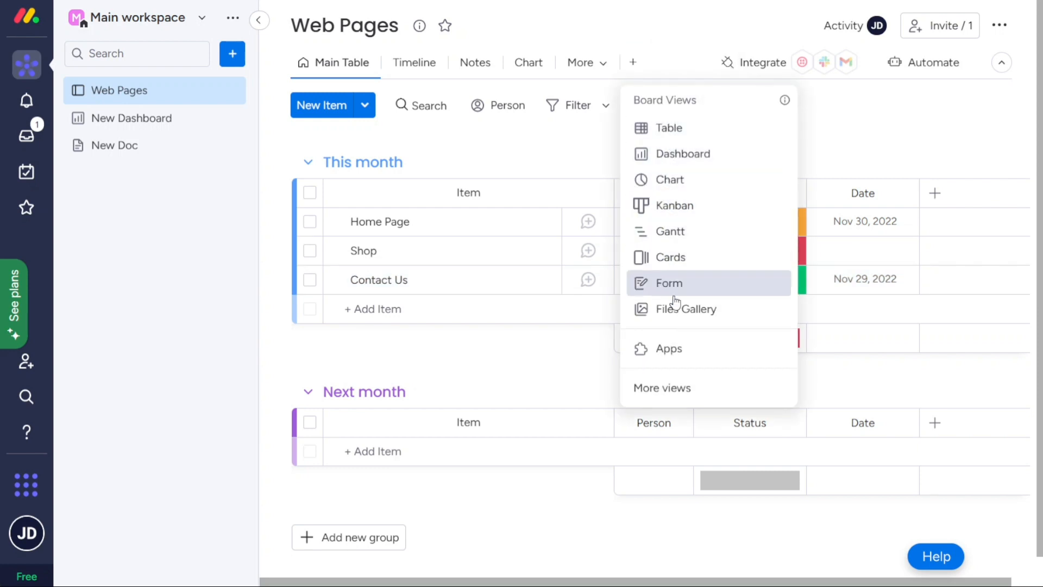
pyautogui.moveTo(838, 146)
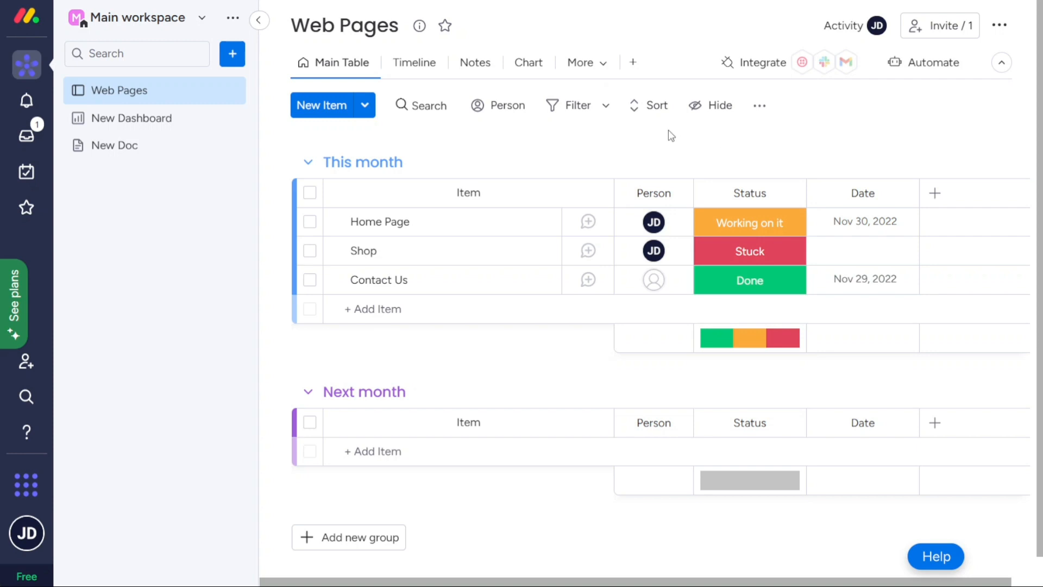
pyautogui.moveTo(586, 62)
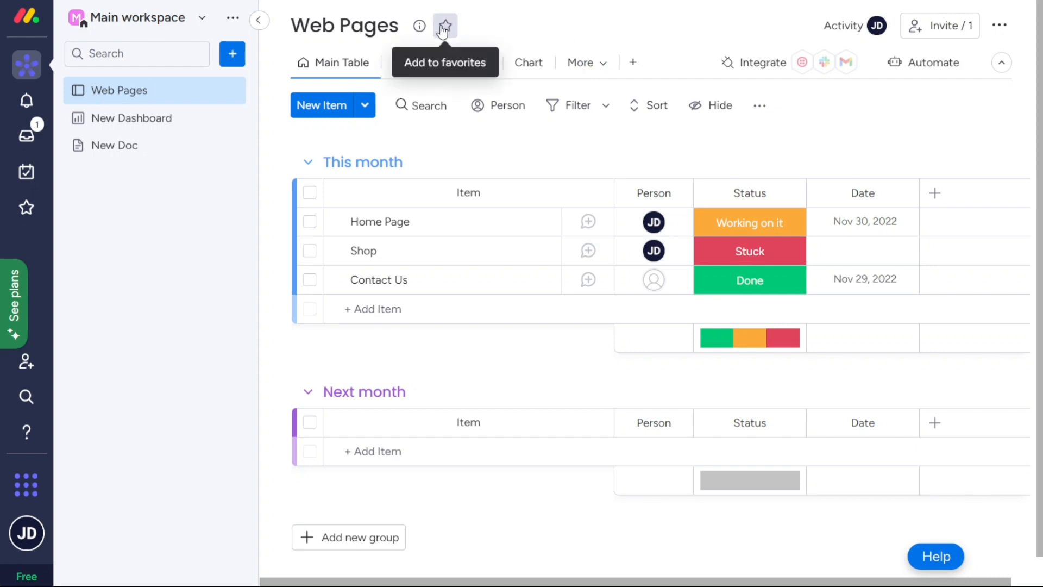
pyautogui.moveTo(547, 41)
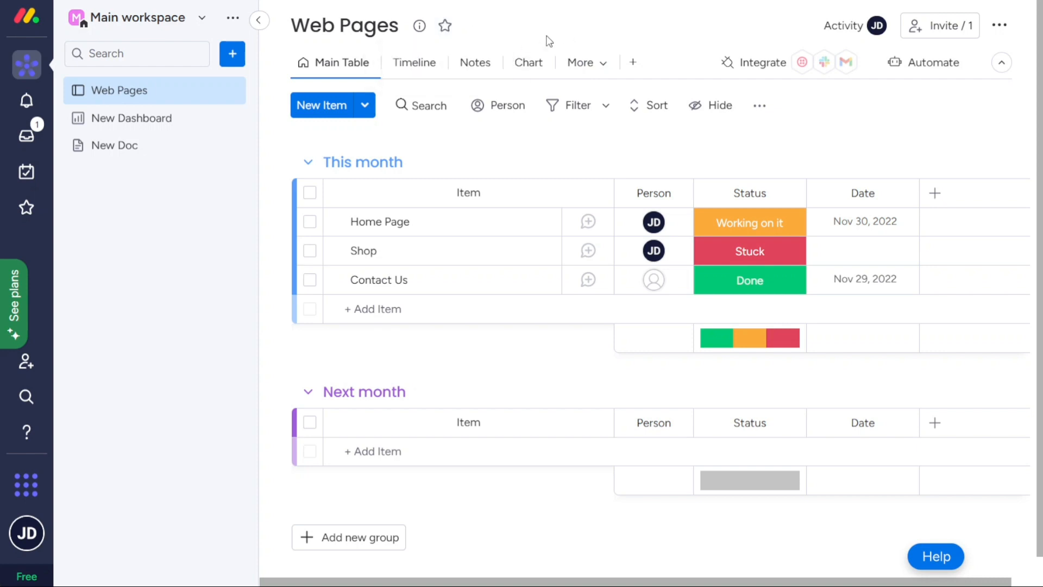
pyautogui.moveTo(640, 35)
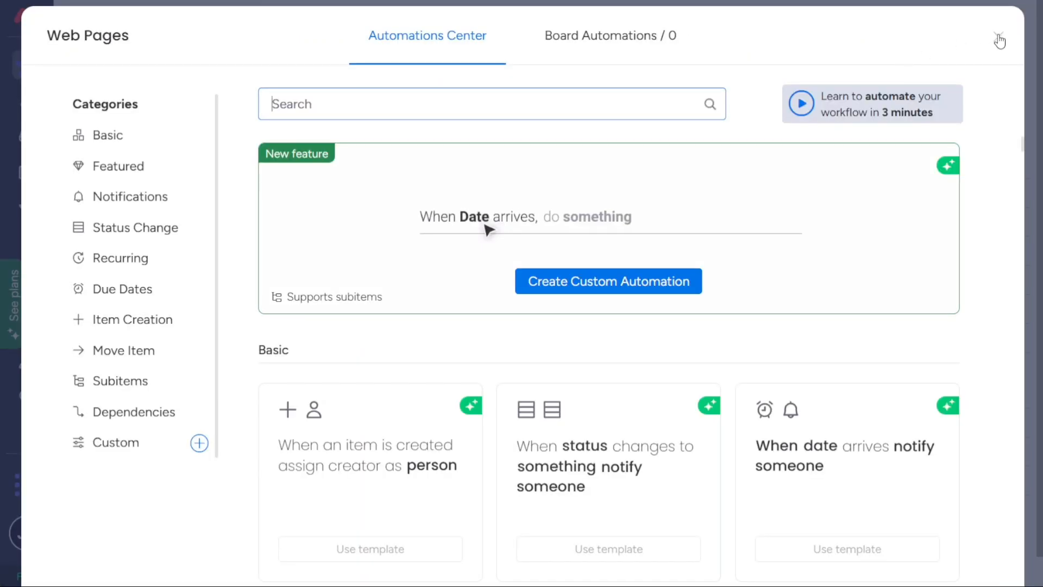
pyautogui.click(999, 38)
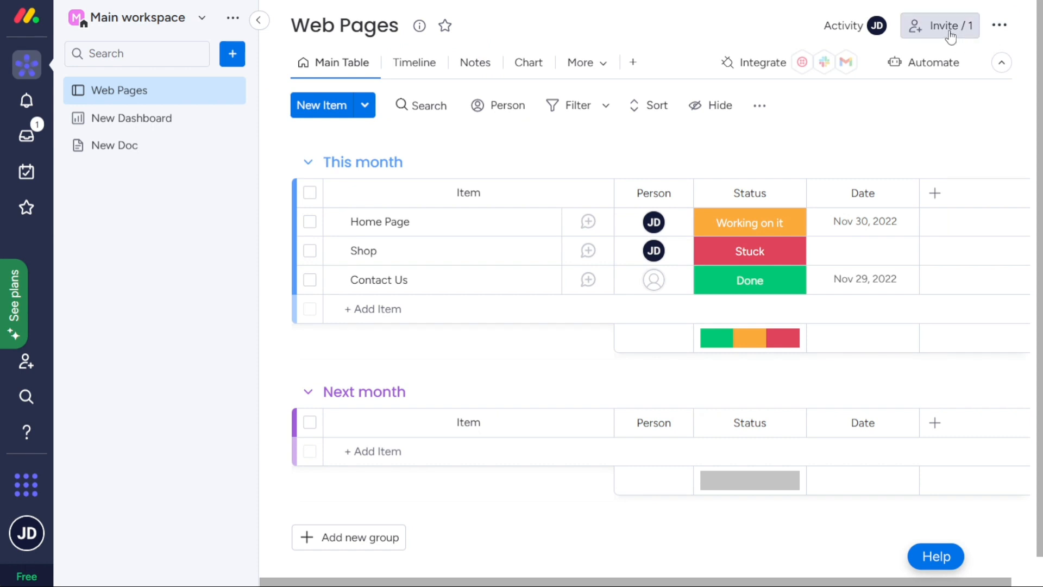
pyautogui.moveTo(939, 26)
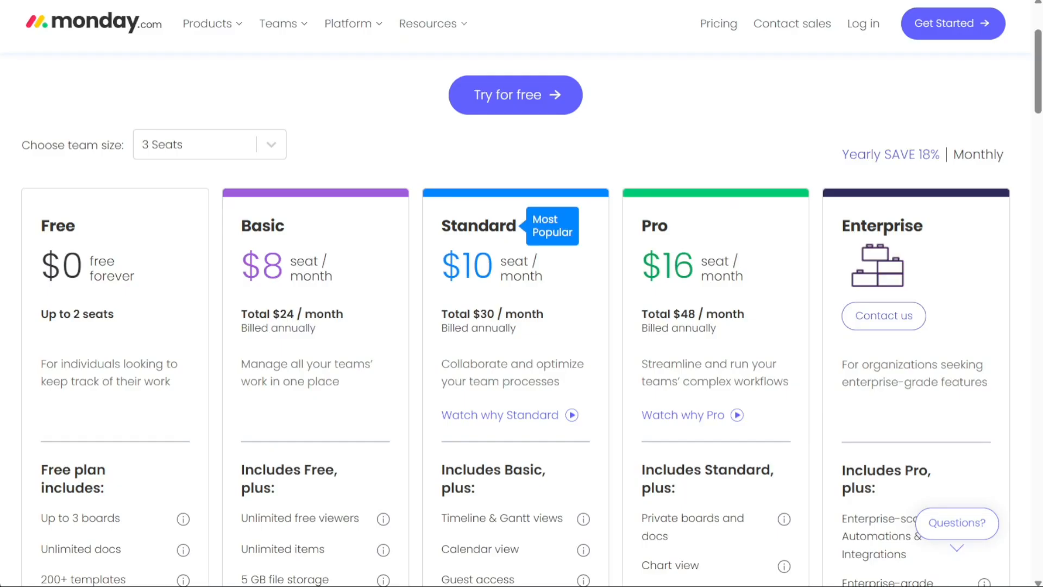
pyautogui.moveTo(268, 83)
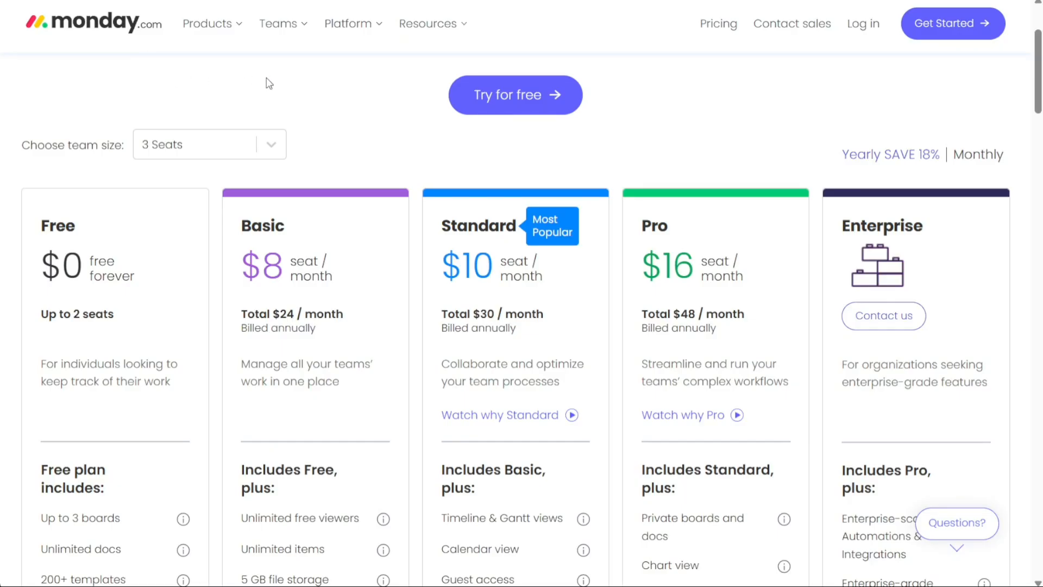
pyautogui.moveTo(146, 333)
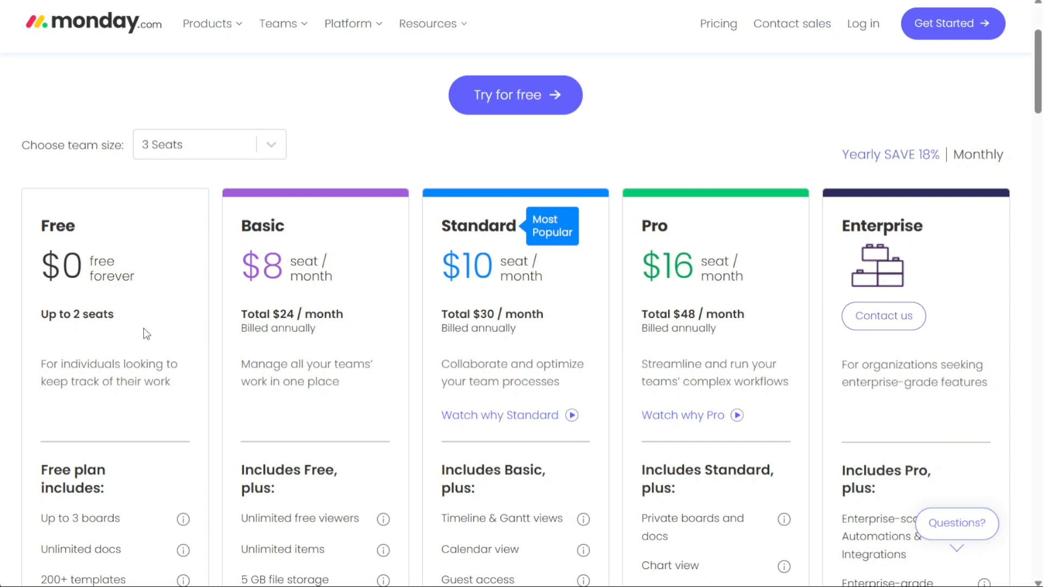
pyautogui.moveTo(331, 269)
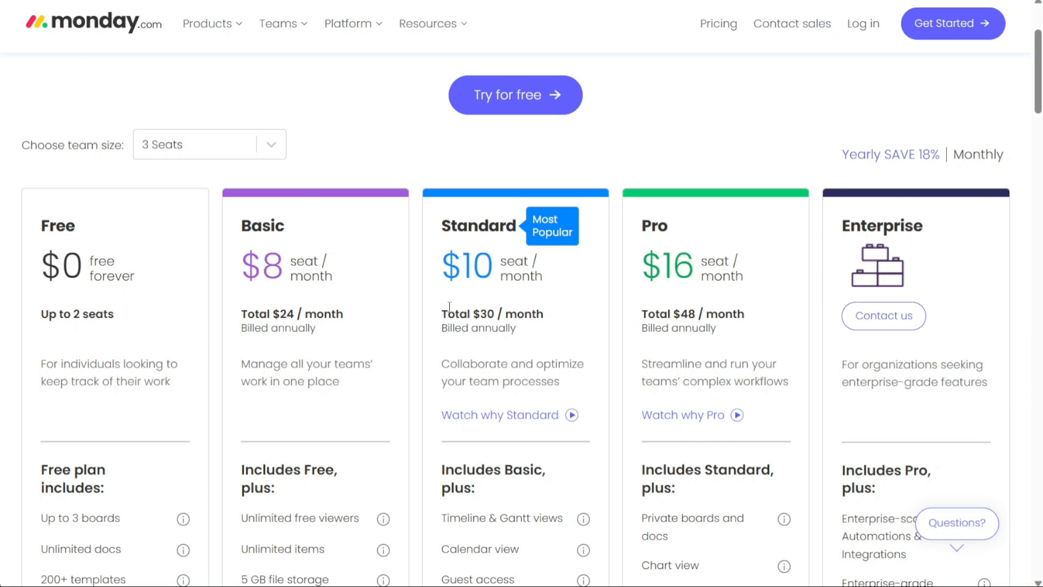
pyautogui.moveTo(864, 158)
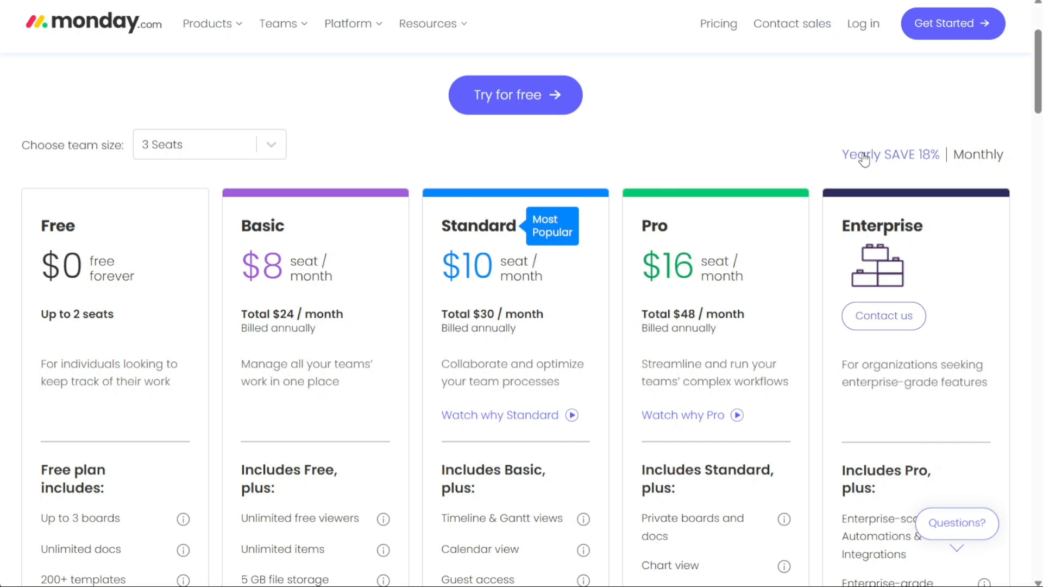
pyautogui.moveTo(542, 122)
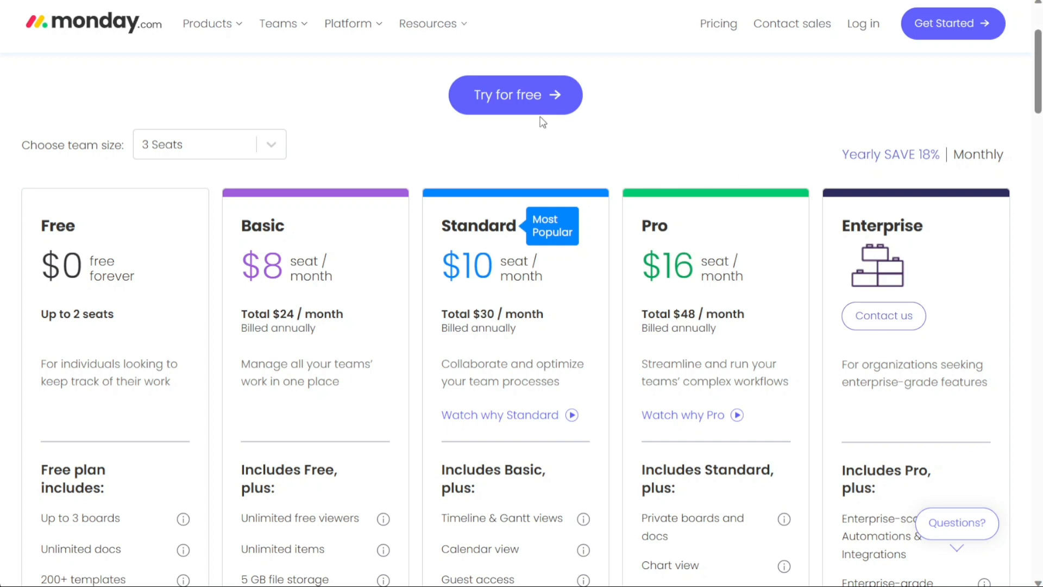
pyautogui.moveTo(519, 105)
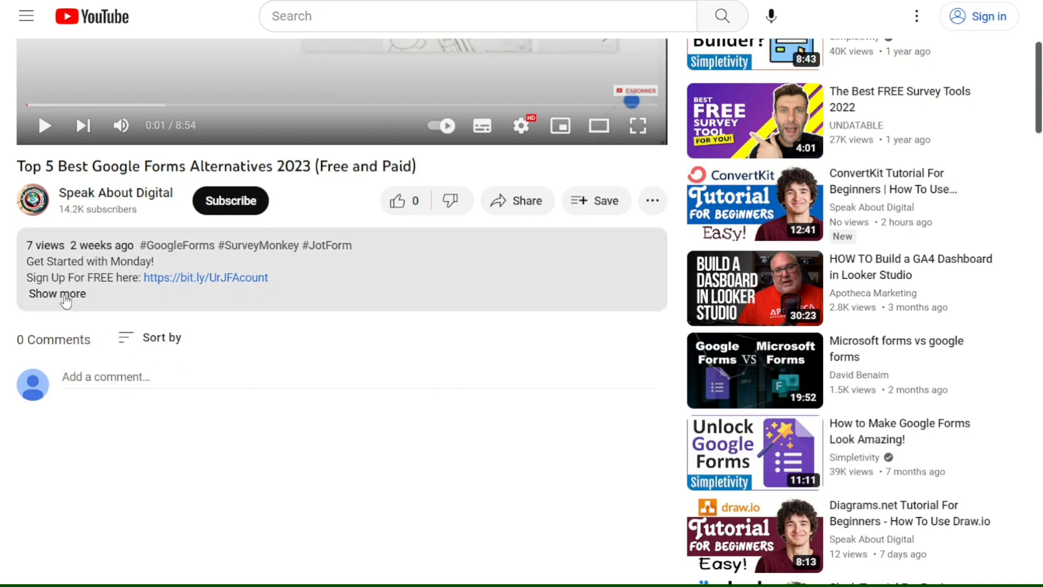
# Expand the YouTube description to show the Monday, ClickUp, Asana, Wrike and Trello sign-up links
pyautogui.click(57, 294)
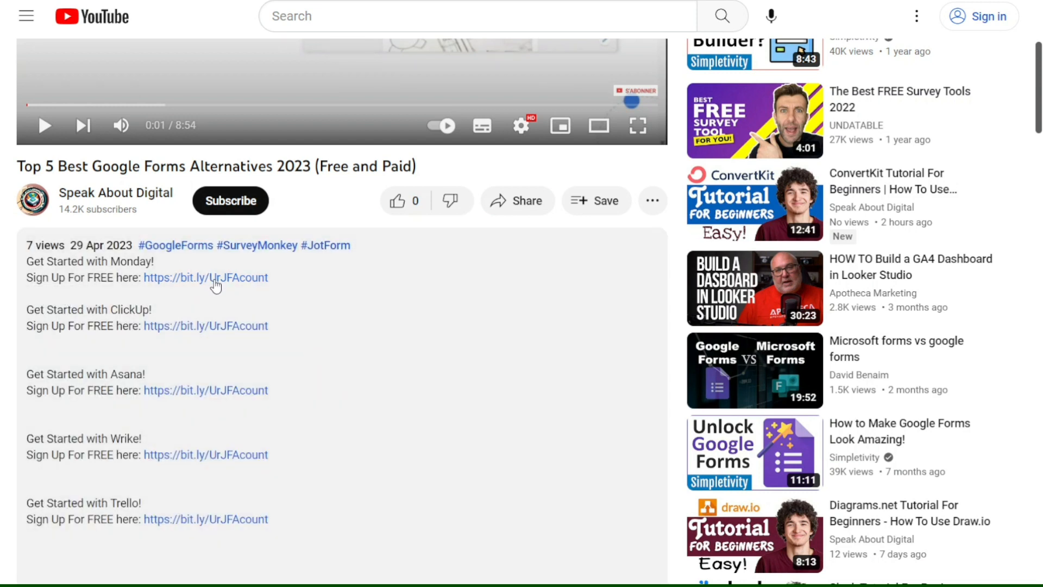
pyautogui.moveTo(227, 333)
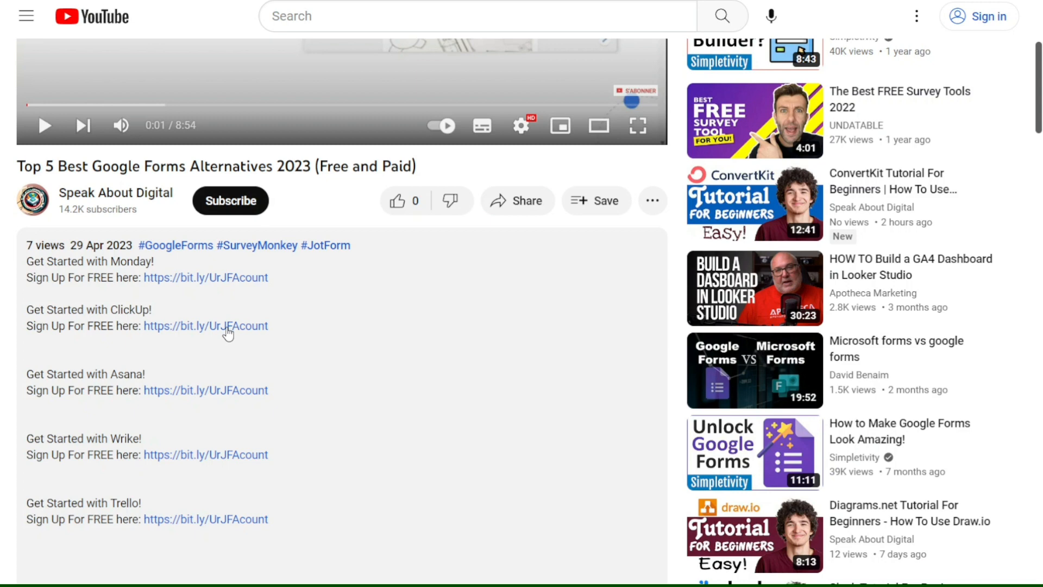
pyautogui.moveTo(228, 390)
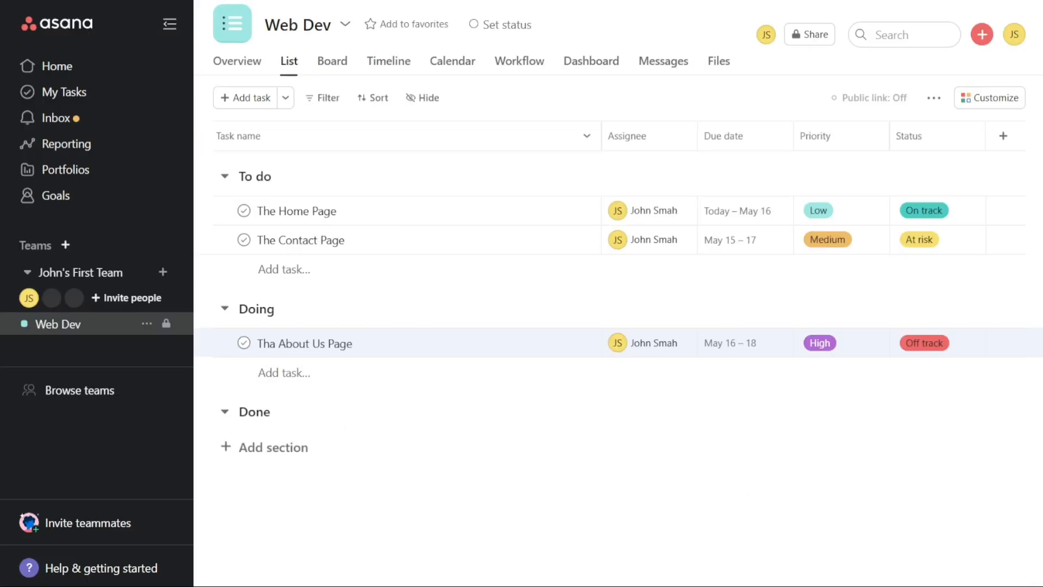
pyautogui.moveTo(402, 54)
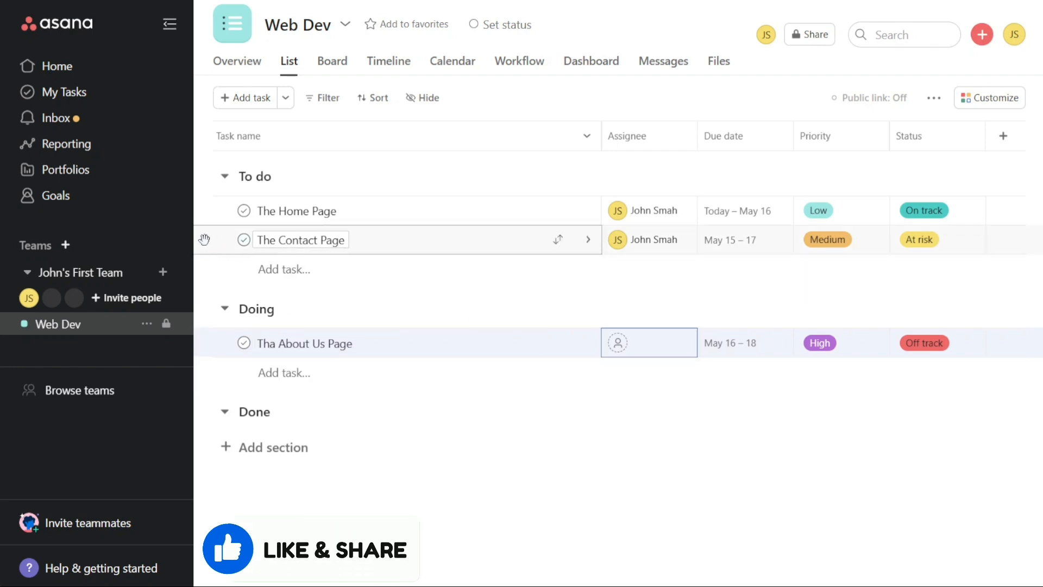
# Leave 'Tha About Us Page' in the Doing section with an empty Assignee cell
pyautogui.moveTo(300, 239); pyautogui.dragTo(275, 319)
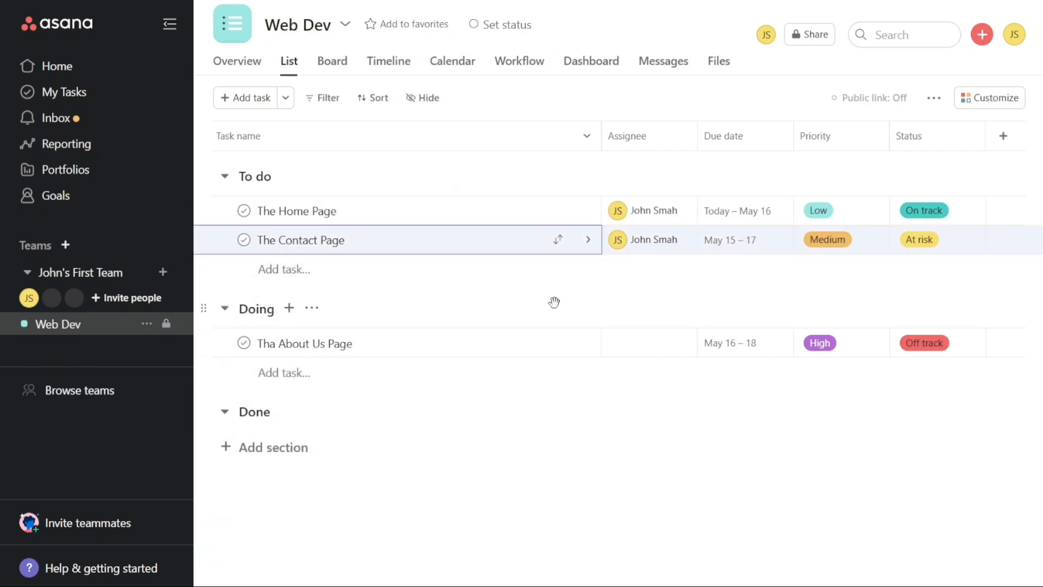
pyautogui.moveTo(867, 460)
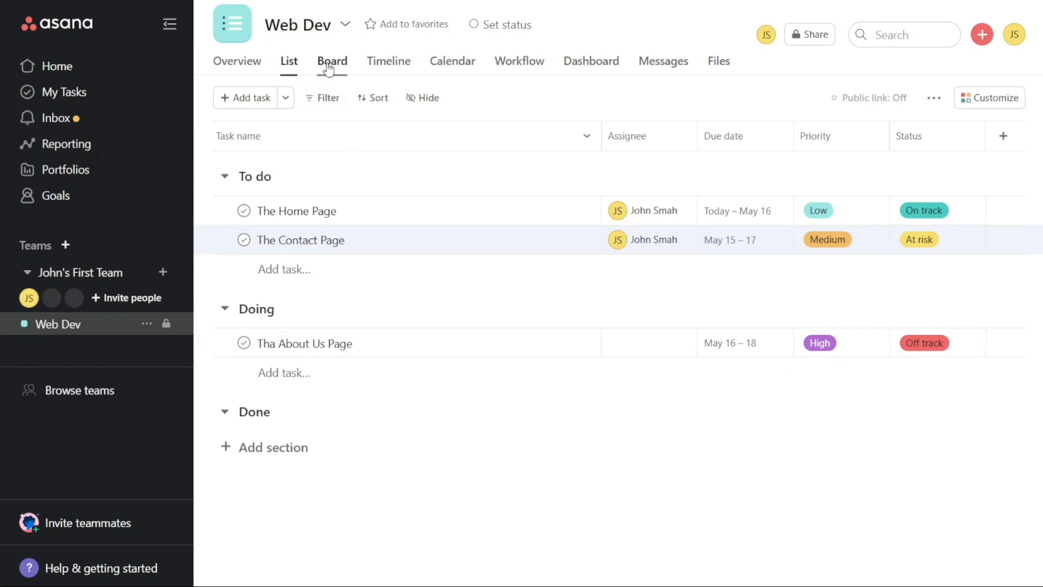
pyautogui.moveTo(717, 61)
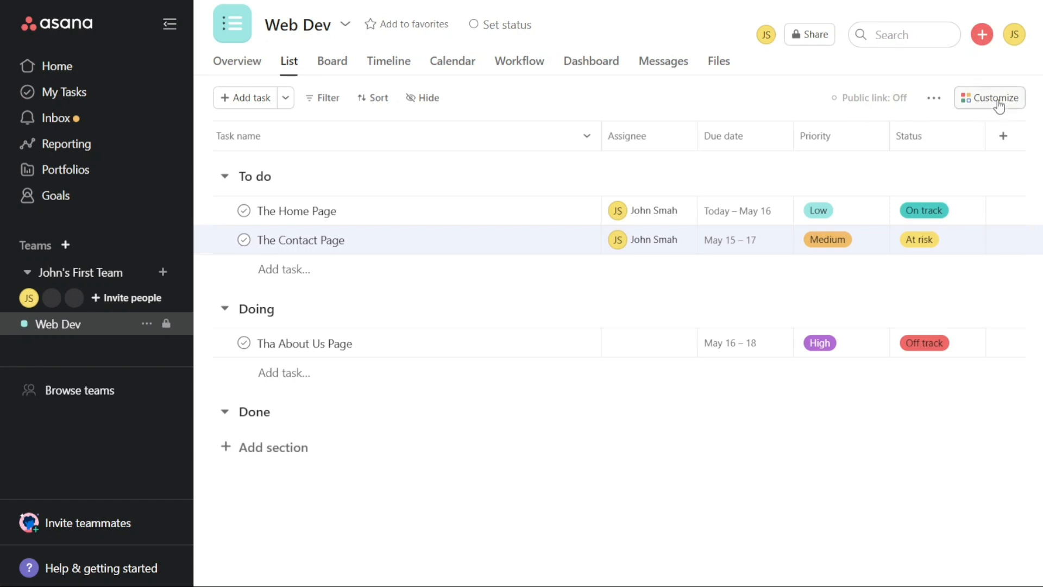
# Open the Web Dev Customize panel and jump to its '1 form' Forms and Task Templates
pyautogui.click(989, 98)
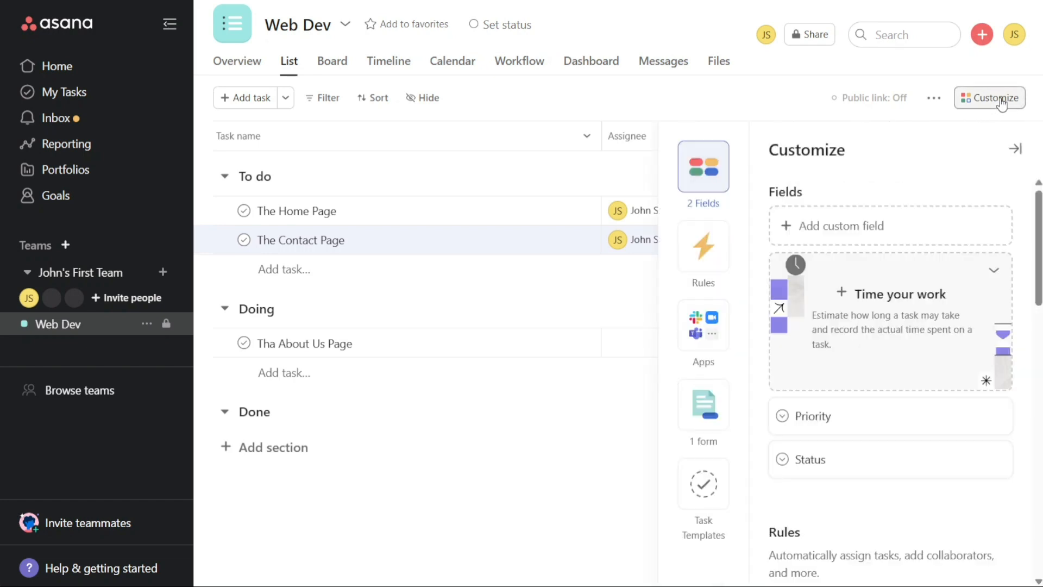
pyautogui.moveTo(990, 111)
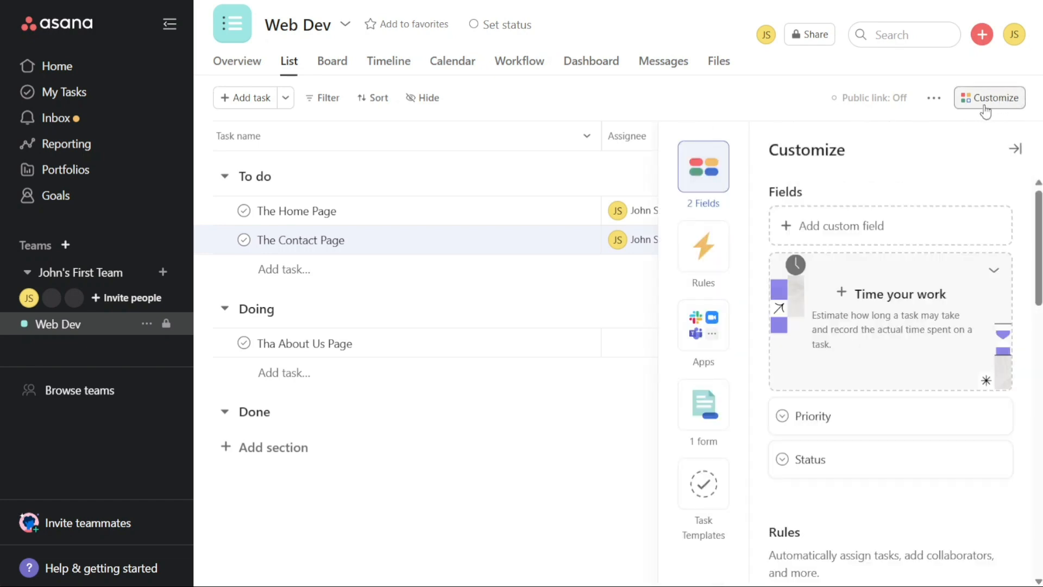
pyautogui.click(703, 326)
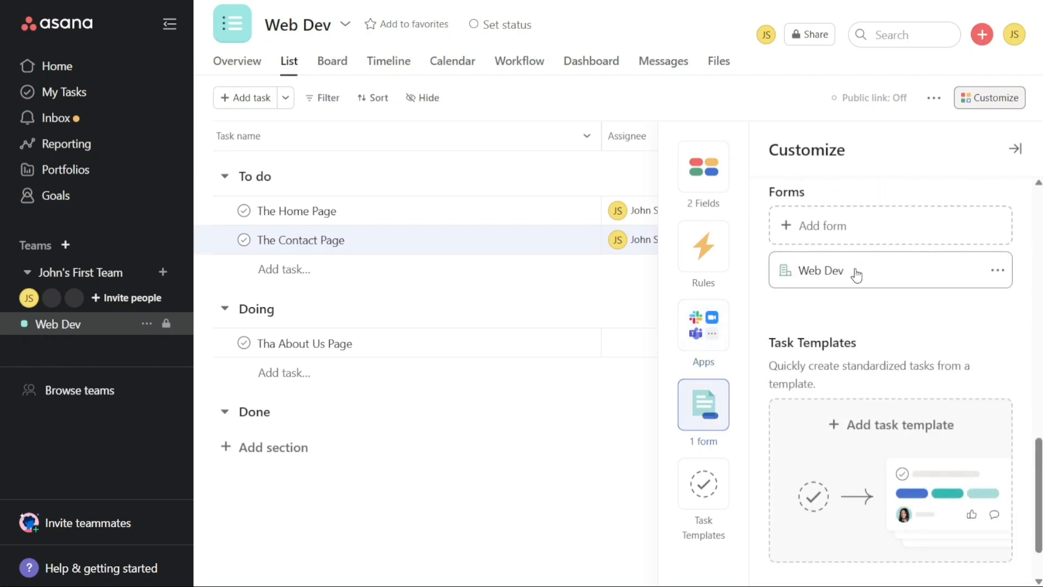
pyautogui.click(818, 270)
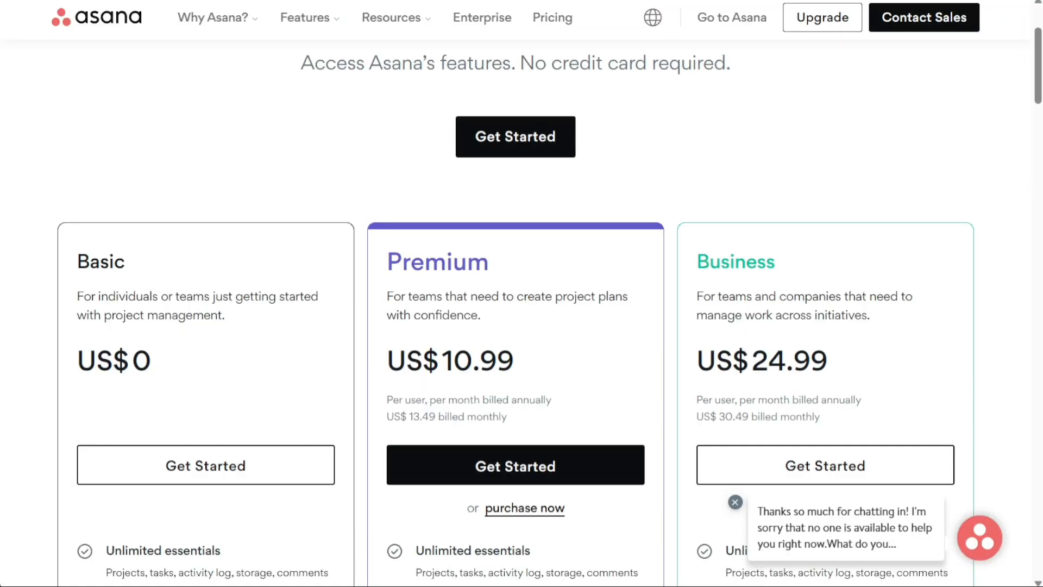
pyautogui.moveTo(344, 193)
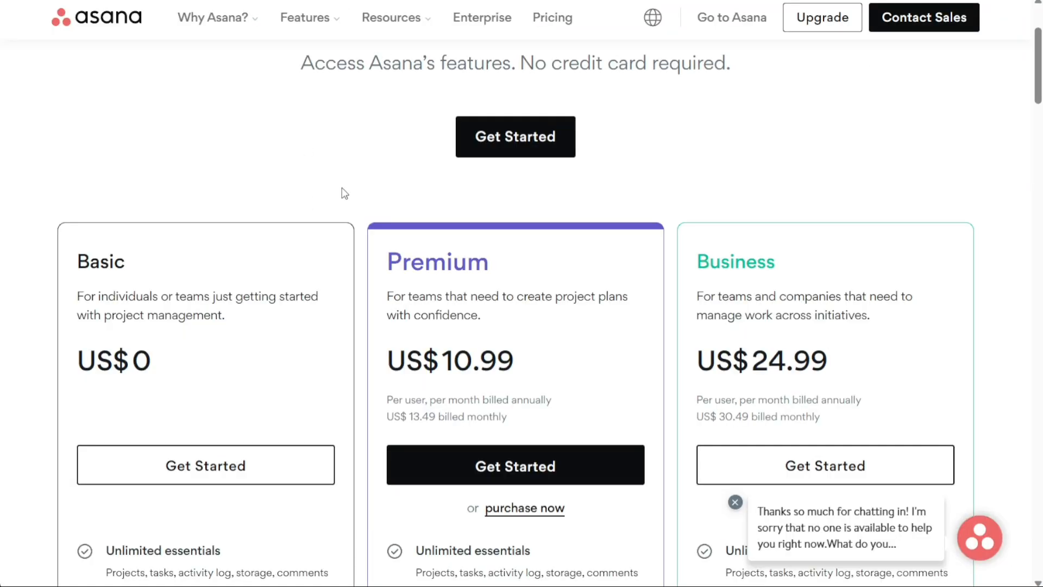
# Scroll through Asana's Basic US$0, Premium US$10.99 and Business US$24.99 plan features
pyautogui.scroll(-3)
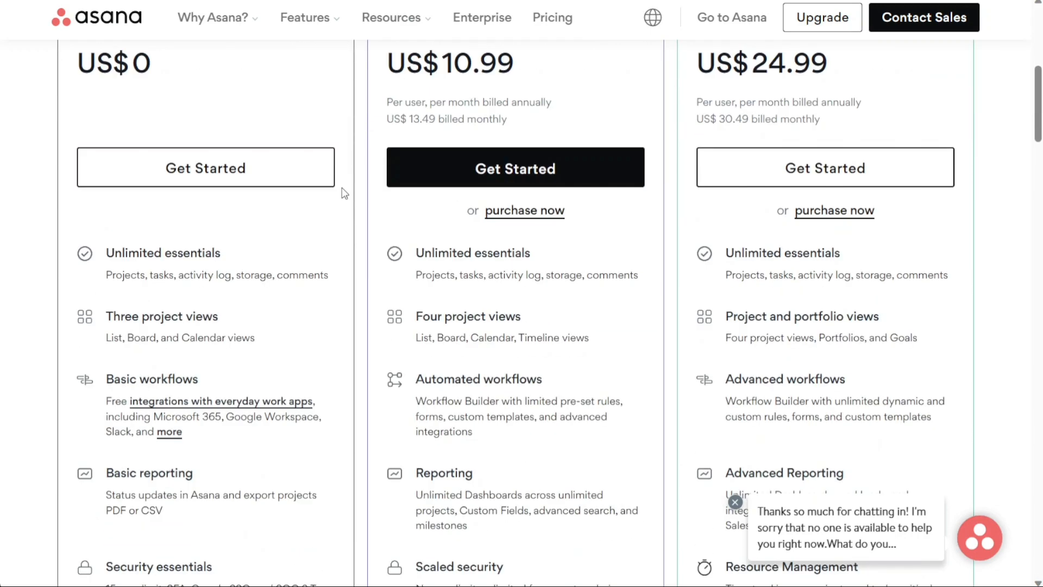
pyautogui.scroll(-3)
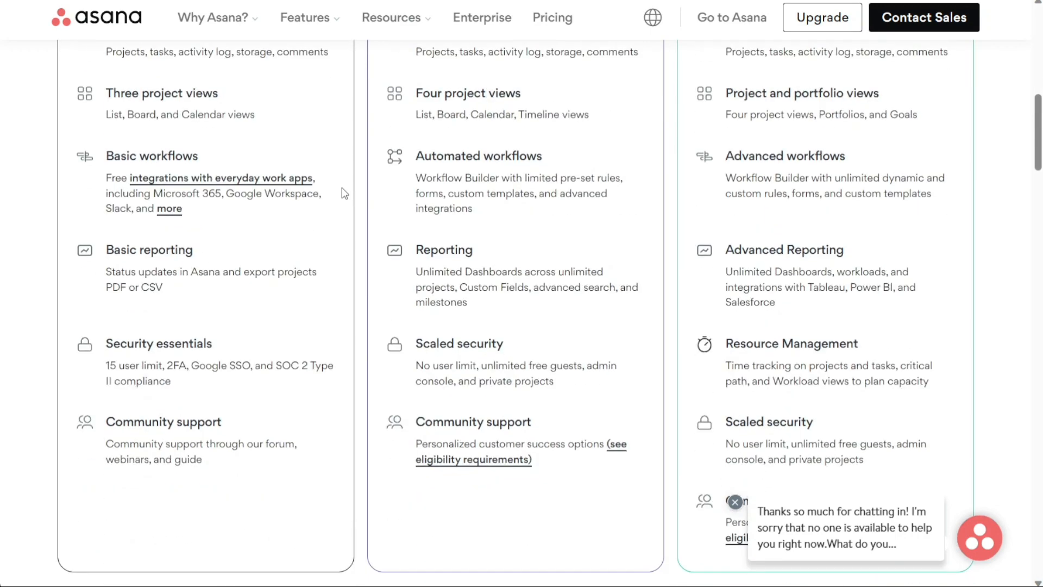
pyautogui.scroll(3)
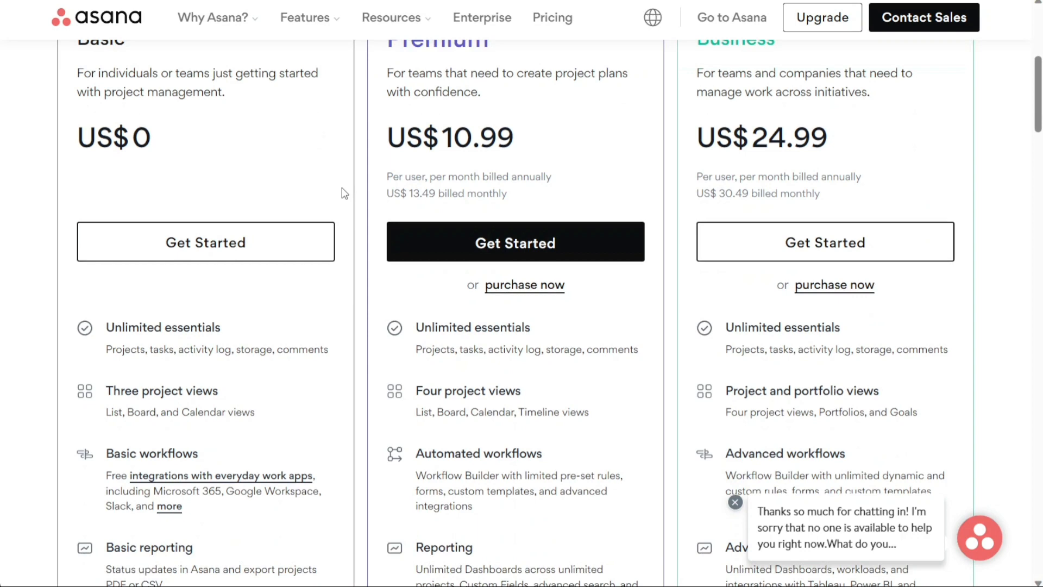
pyautogui.scroll(3)
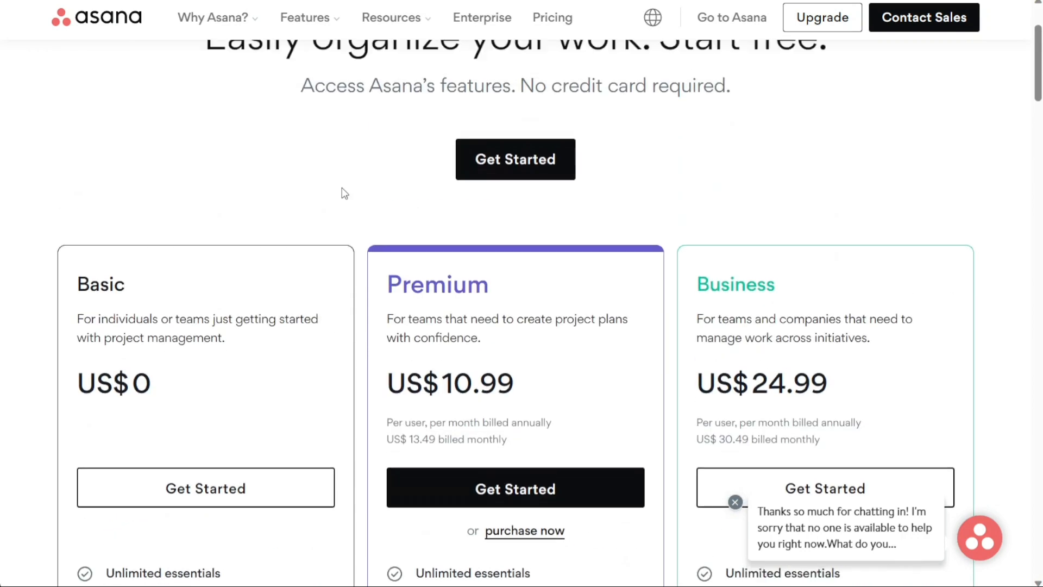
pyautogui.scroll(-3)
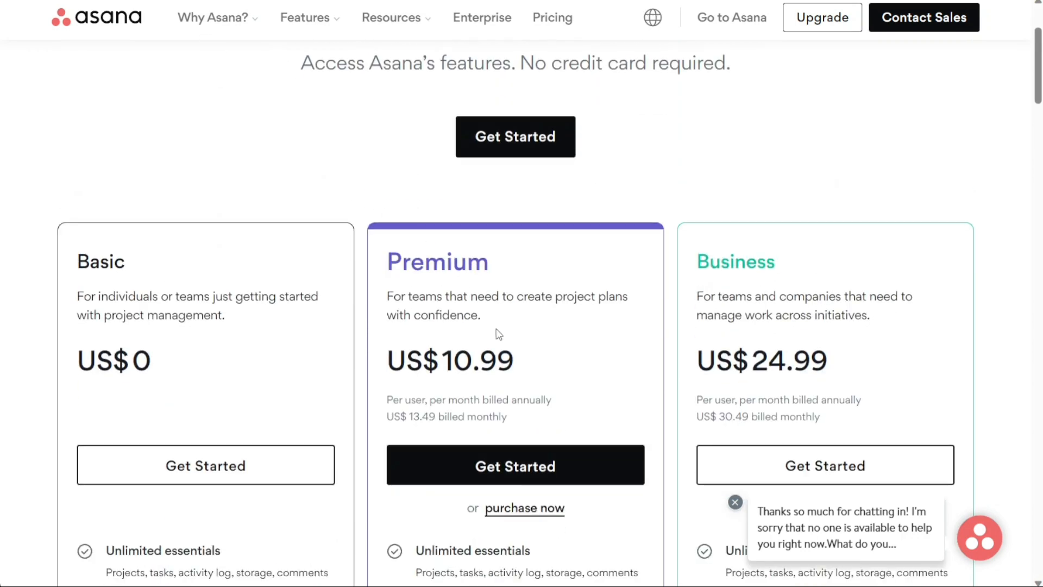
pyautogui.moveTo(546, 408)
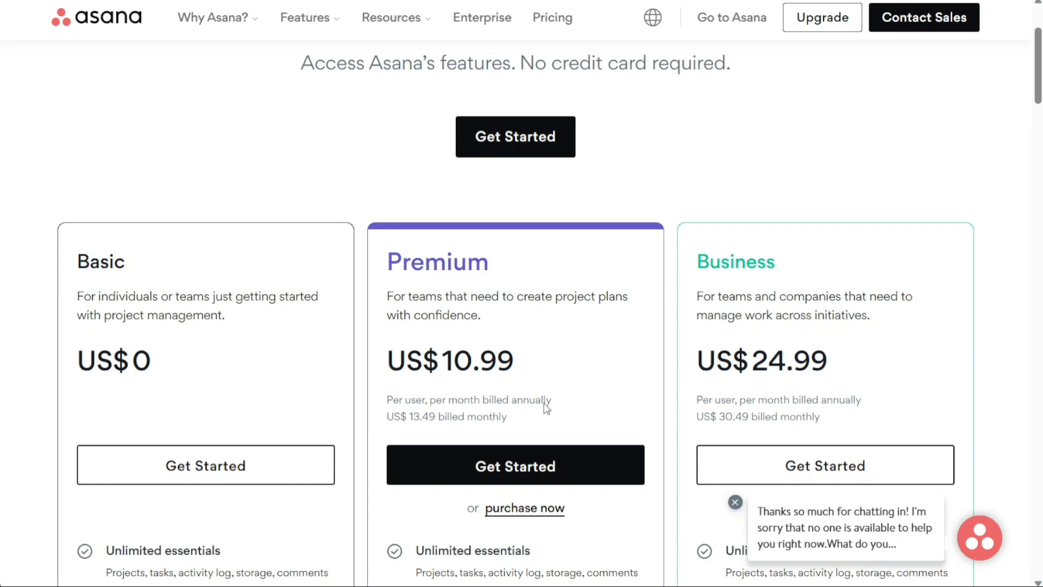
pyautogui.moveTo(633, 88)
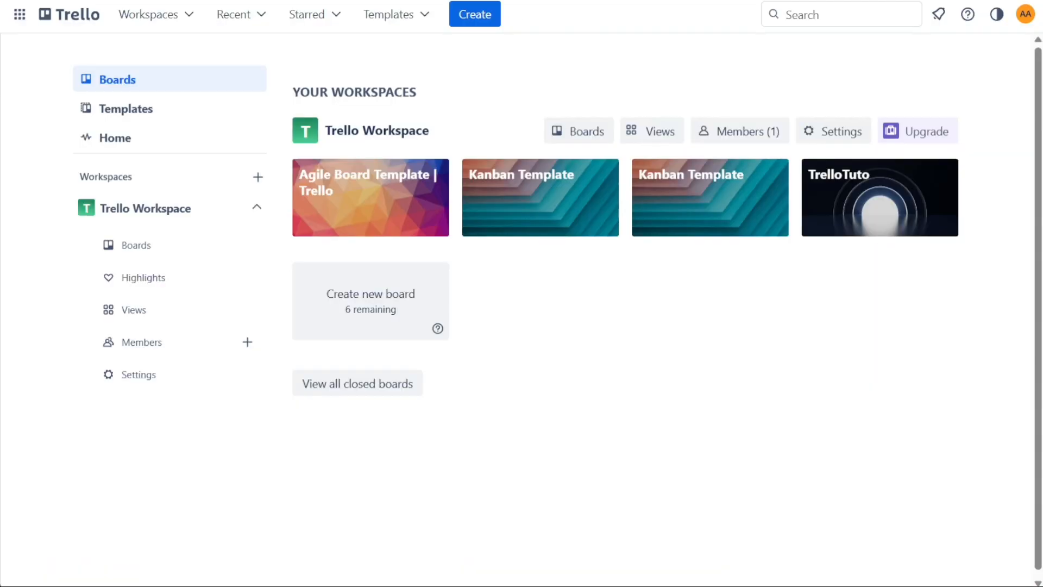
pyautogui.moveTo(597, 80)
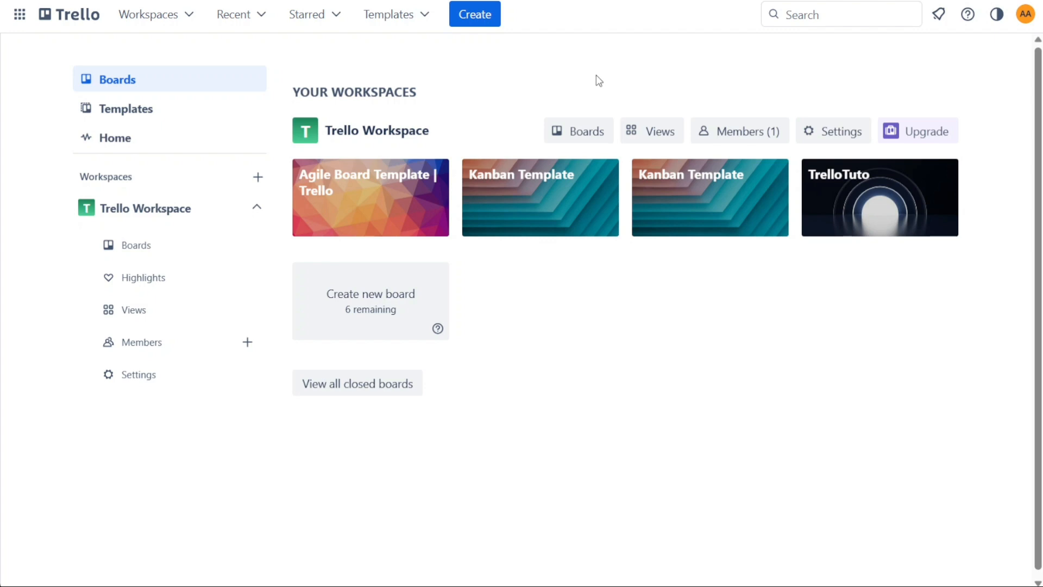
pyautogui.moveTo(554, 191)
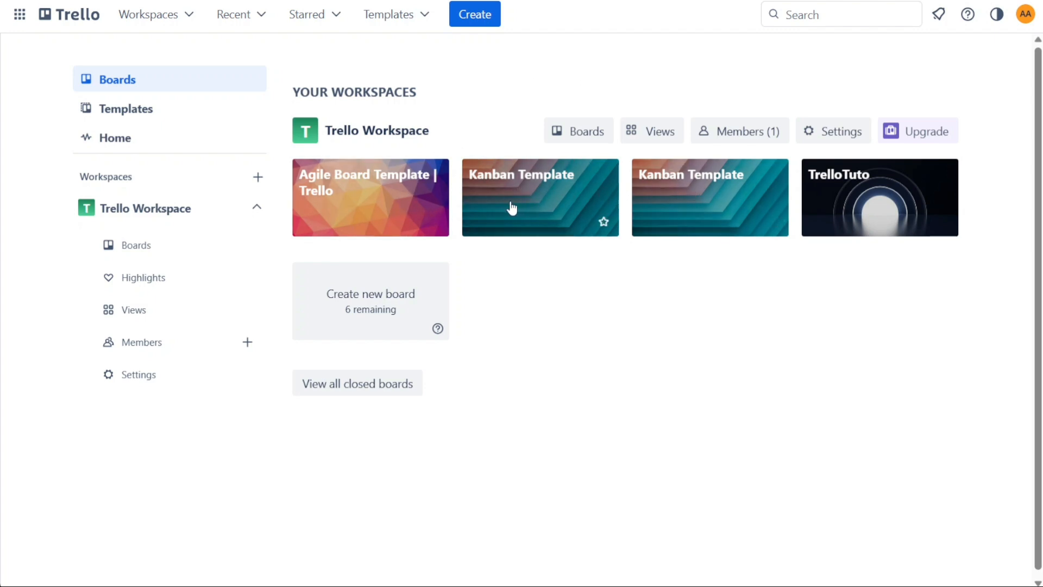
# Open the second 'Kanban Template' board with its Backlog, Design, To Do and Doing lists
pyautogui.click(539, 197)
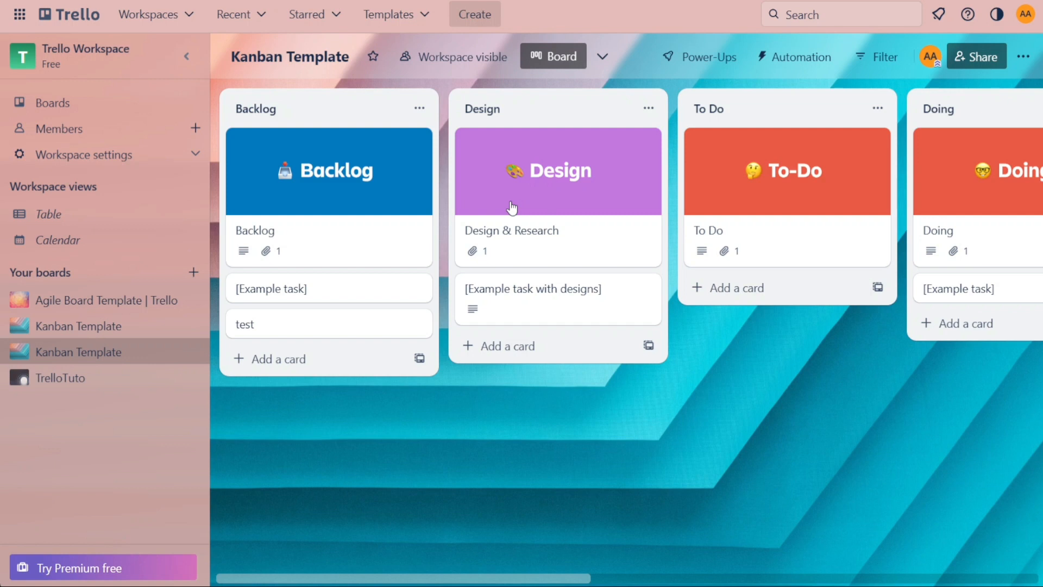
pyautogui.moveTo(316, 359)
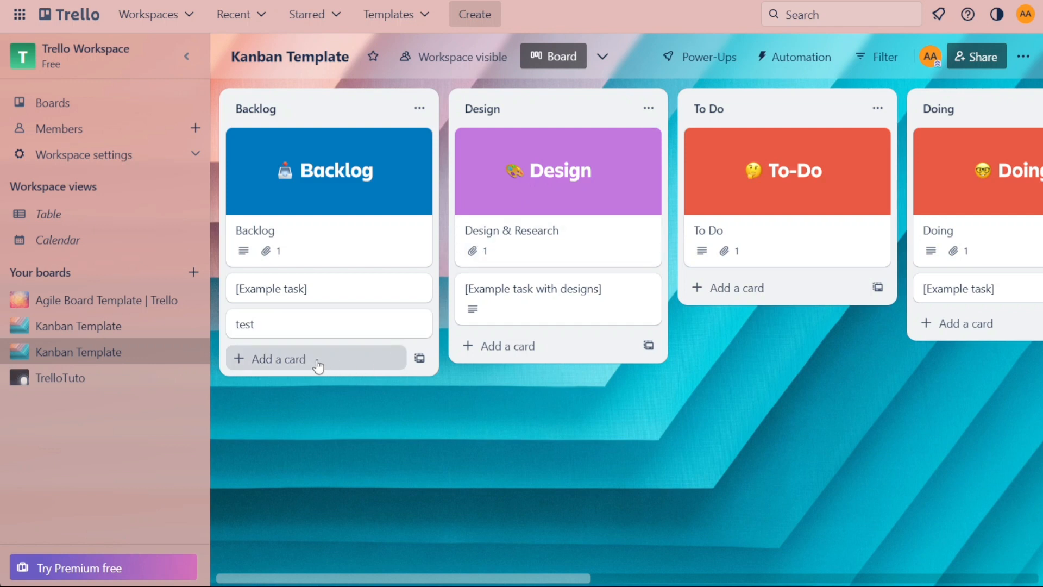
# Briefly open the Backlog's 'test' card details, then close them
pyautogui.click(278, 359)
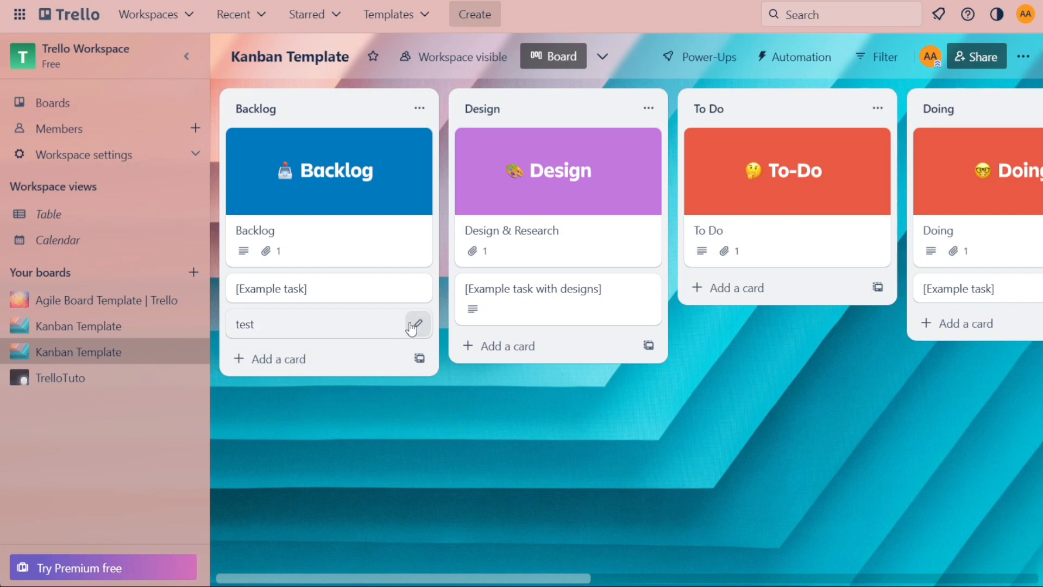
pyautogui.click(244, 323)
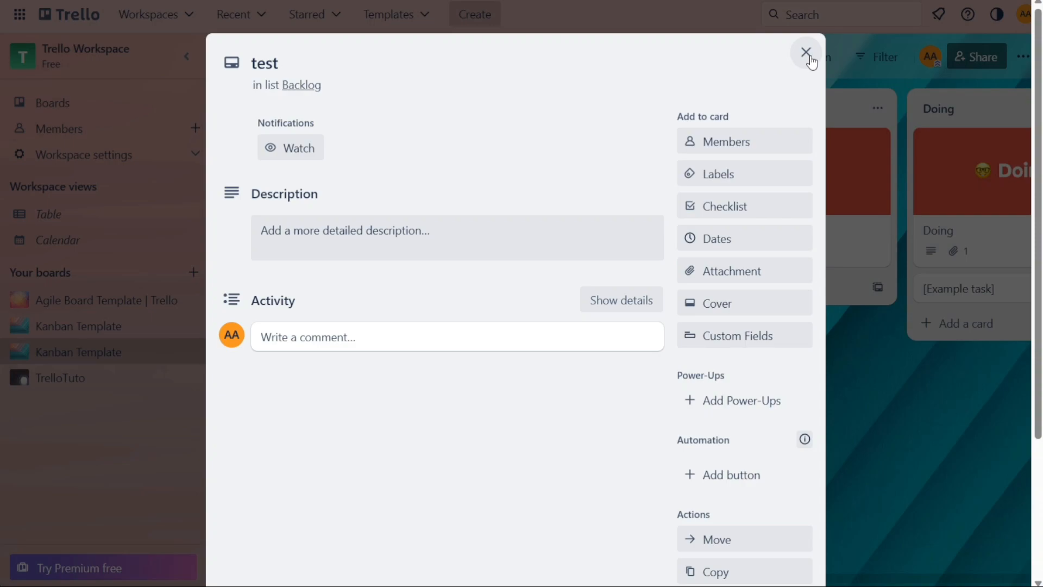
pyautogui.click(806, 52)
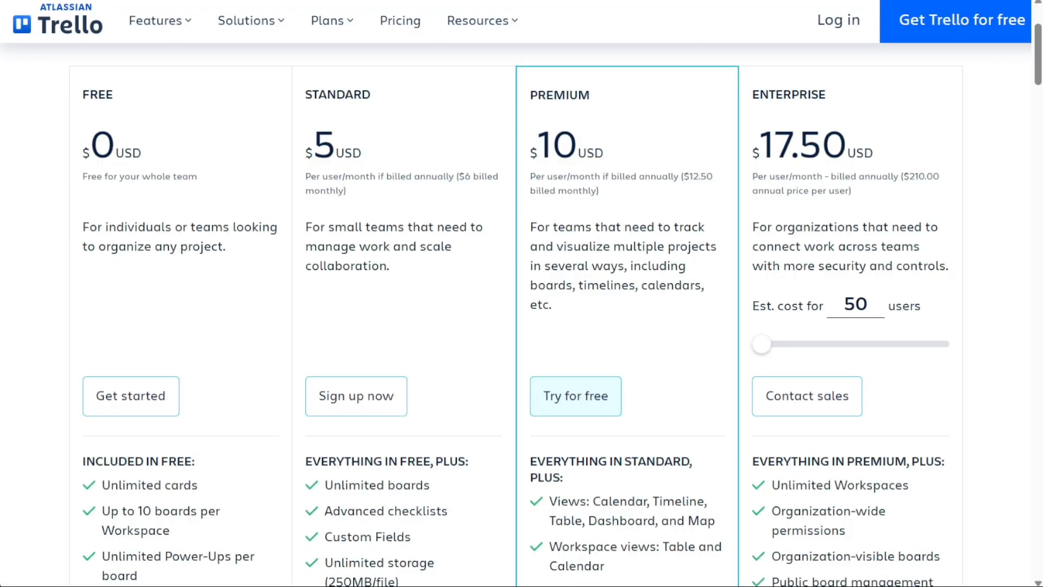
pyautogui.moveTo(346, 115)
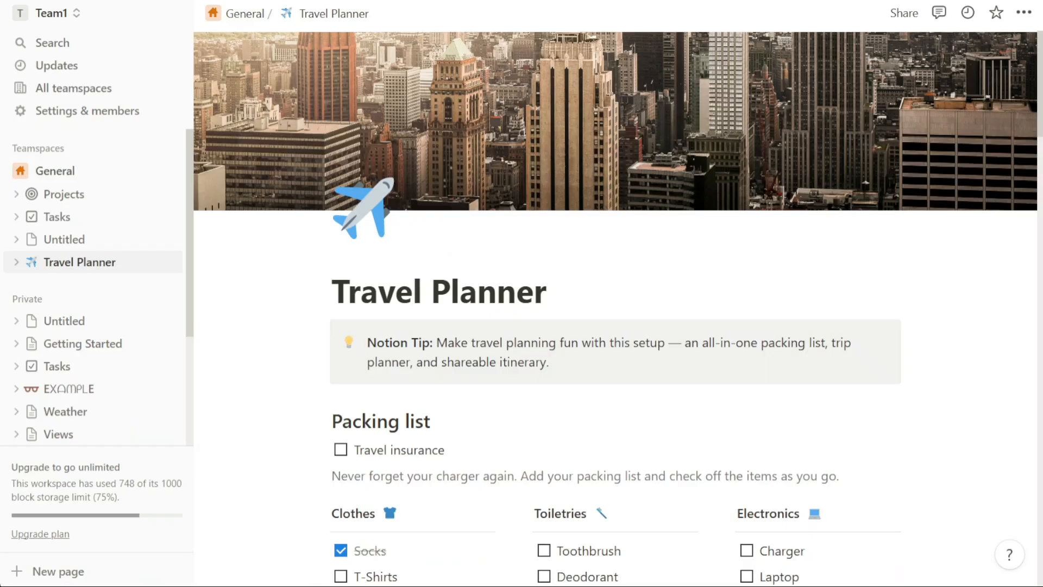
pyautogui.moveTo(508, 420)
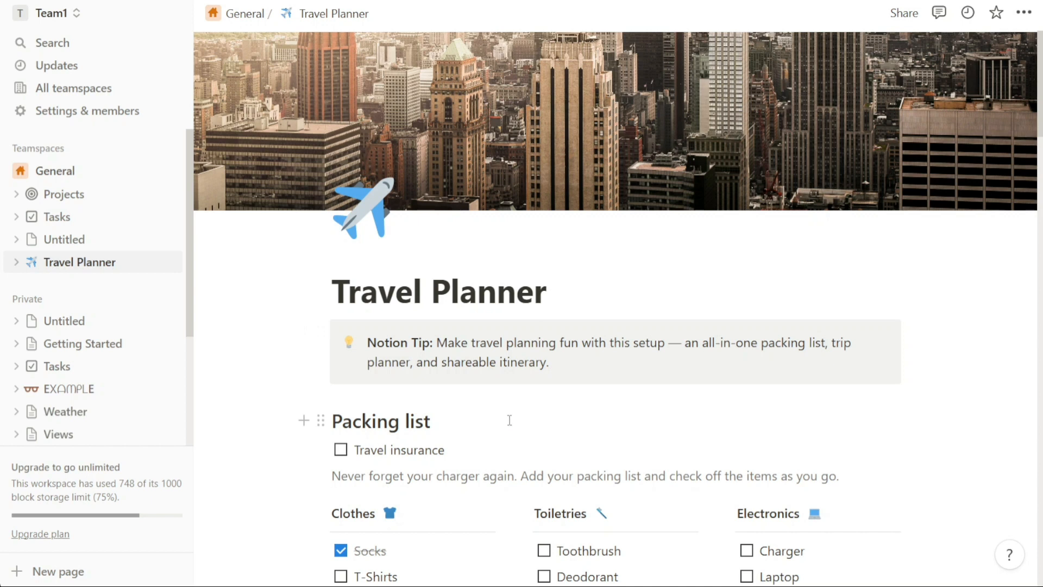
pyautogui.press('enter')
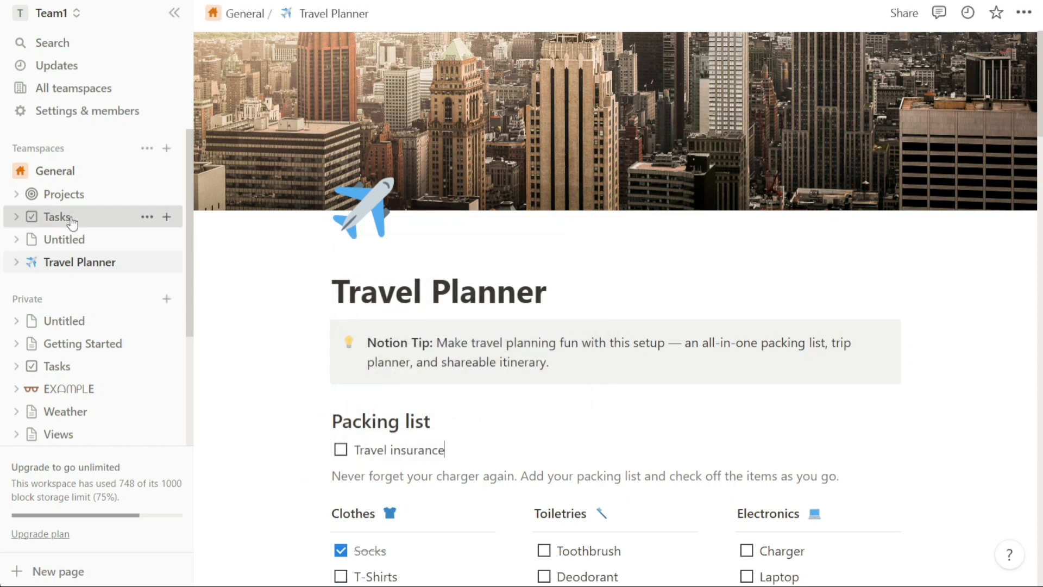
# Browse the Tasks and Projects databases, then open the empty Untitled page in General
pyautogui.click(55, 216)
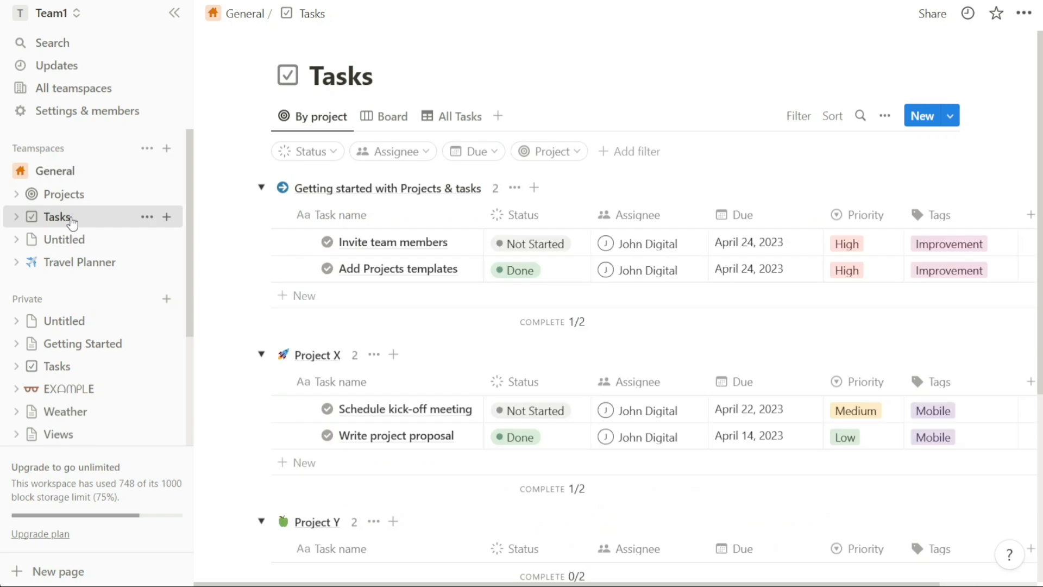
pyautogui.moveTo(63, 193)
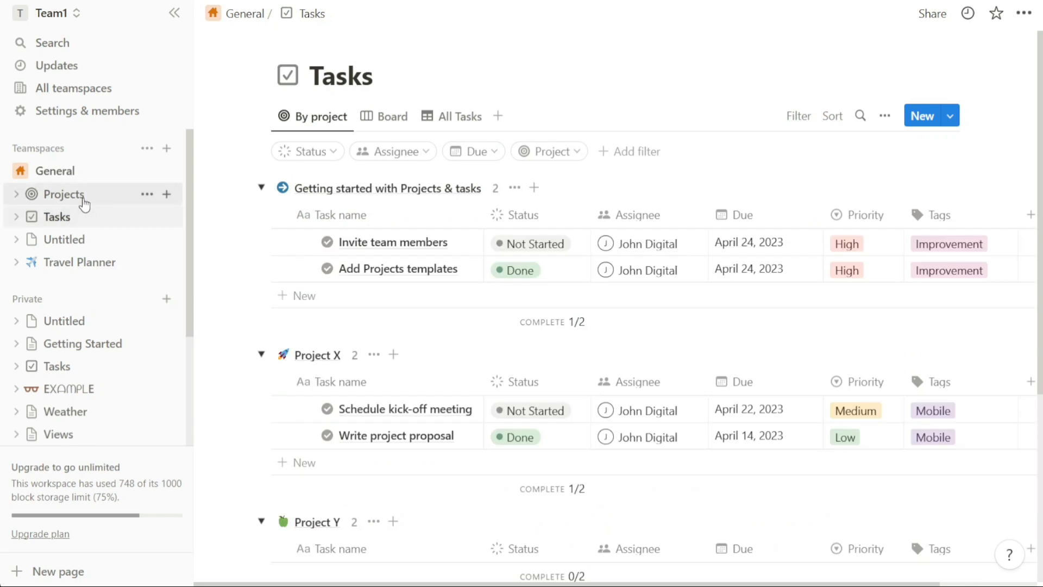
pyautogui.click(59, 194)
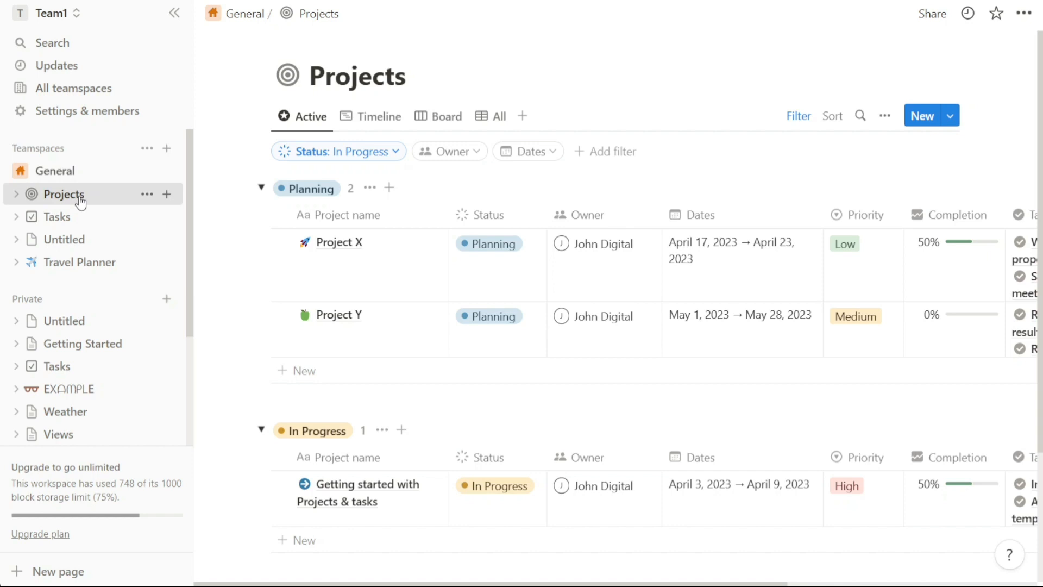
pyautogui.moveTo(56, 216)
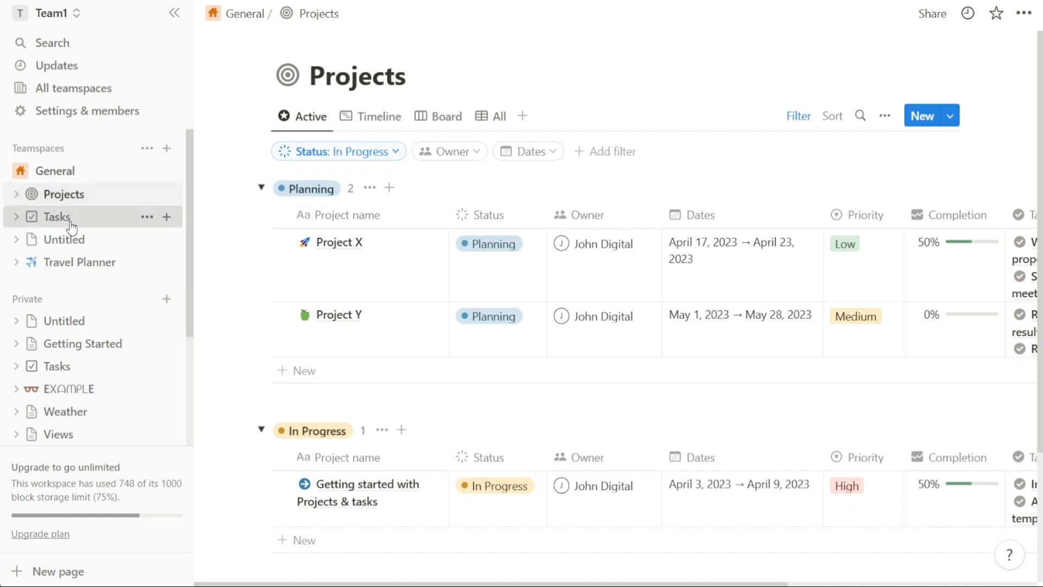
pyautogui.click(57, 216)
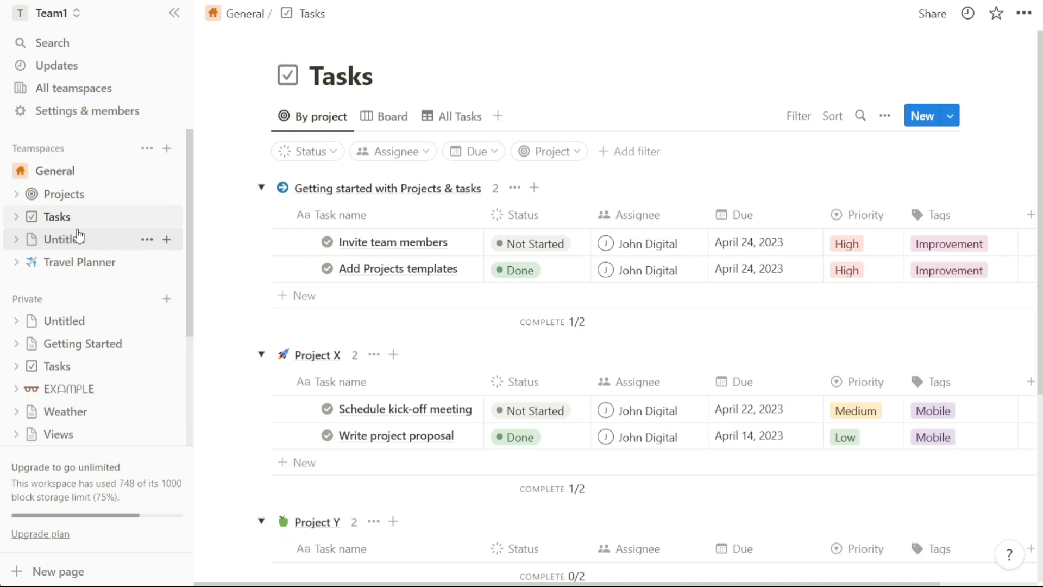
pyautogui.click(60, 240)
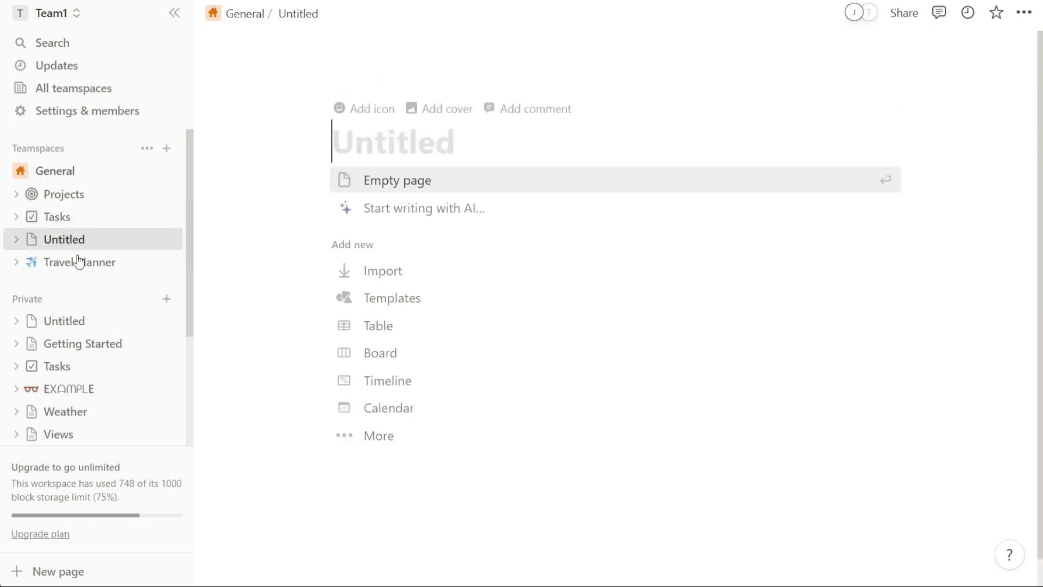
# Reopen Travel Planner, adding then discarding an empty line after Travel insurance
pyautogui.click(79, 261)
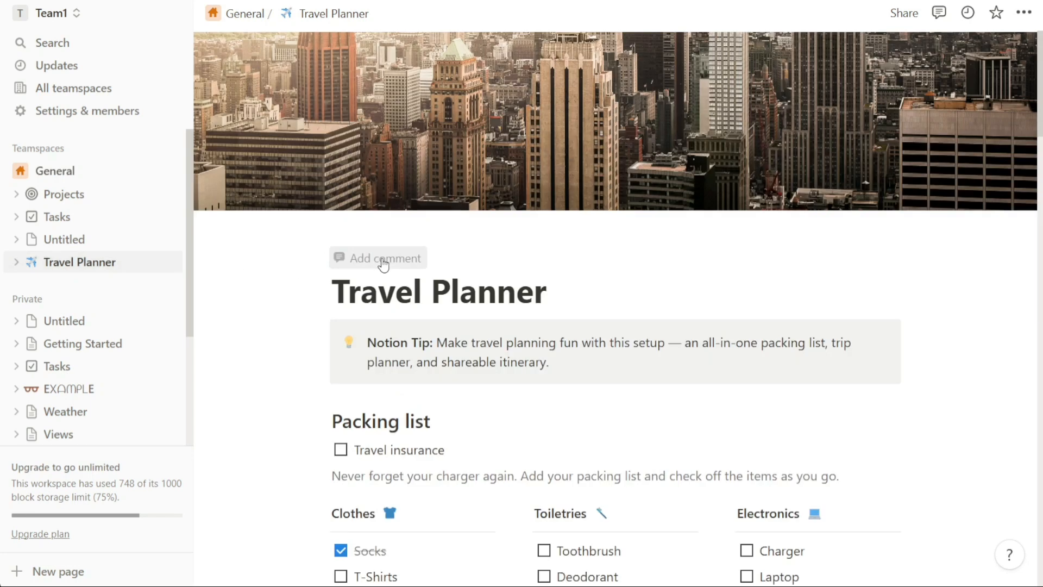
pyautogui.press('enter')
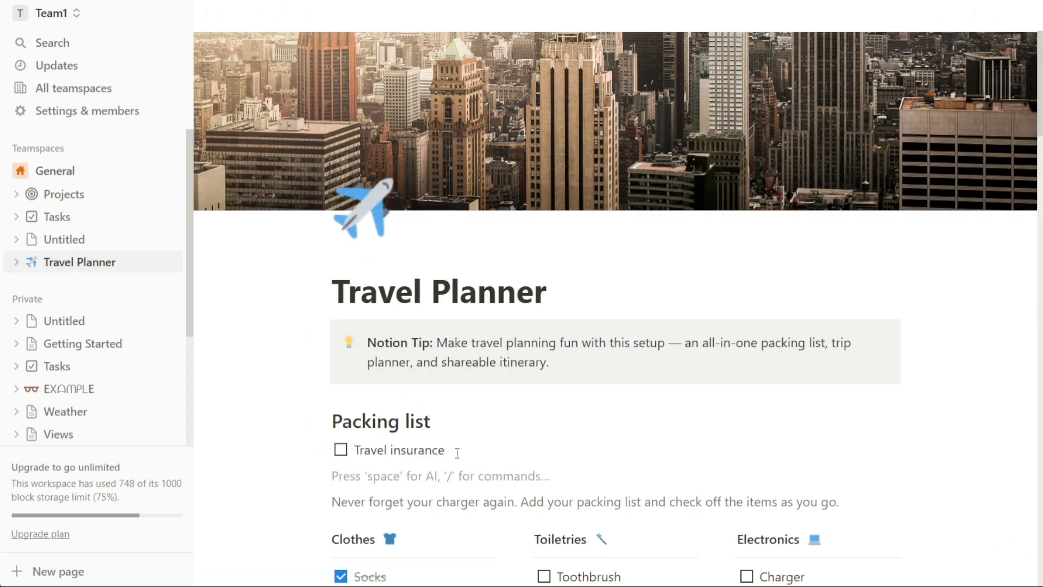
pyautogui.write('@')
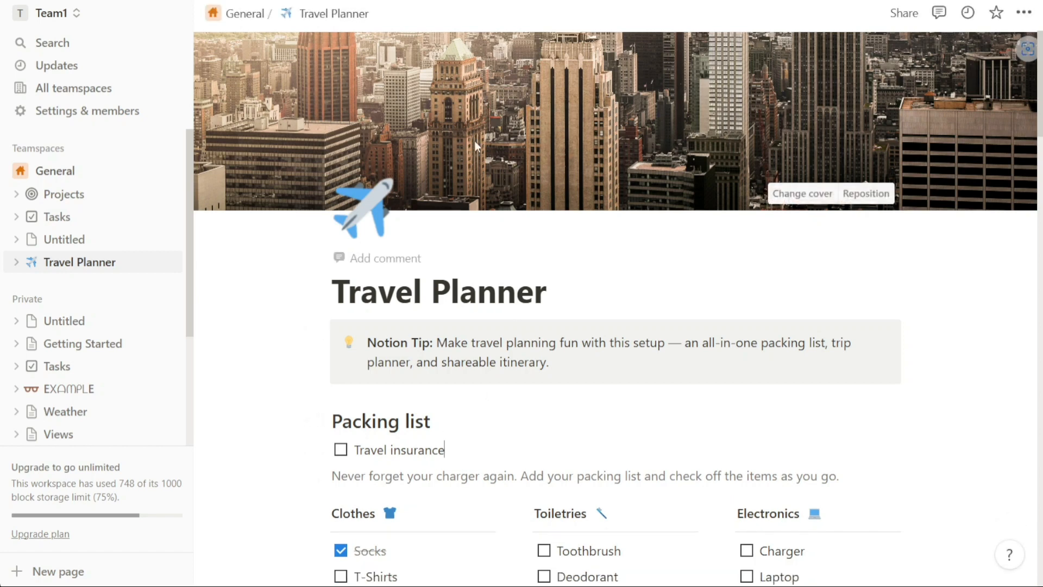
pyautogui.moveTo(66, 222)
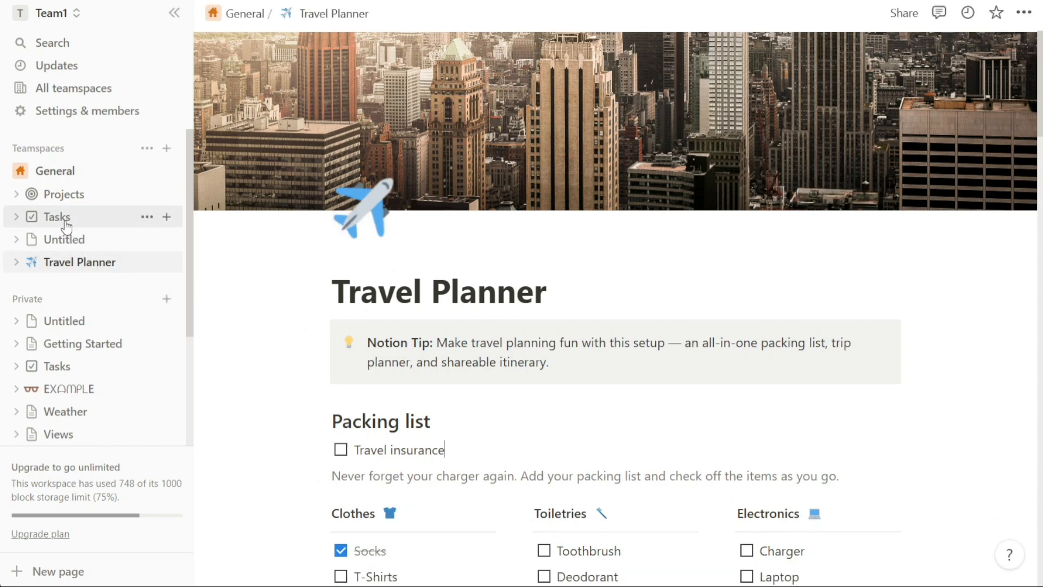
pyautogui.click(56, 216)
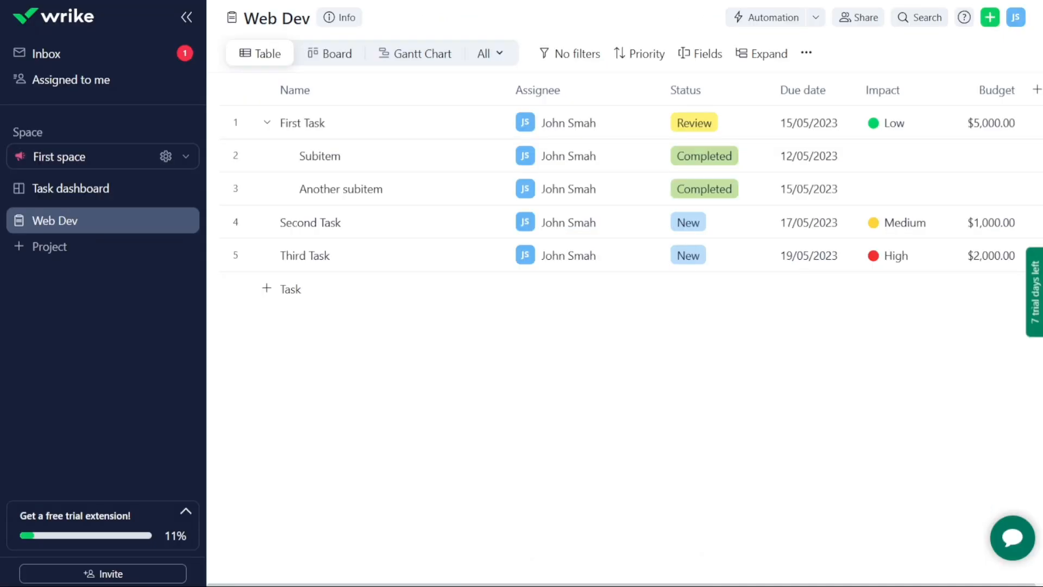
pyautogui.moveTo(561, 27)
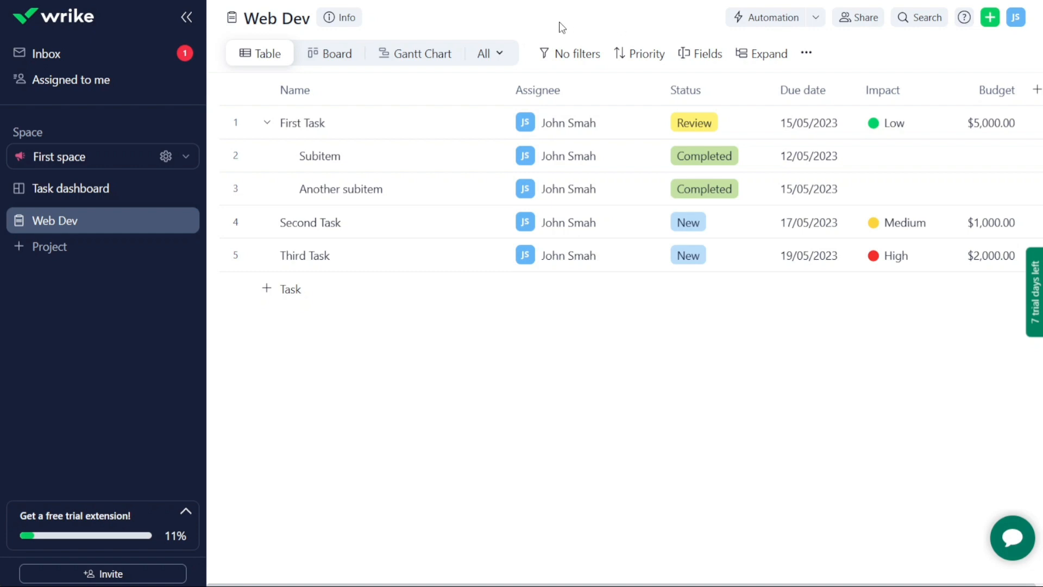
pyautogui.moveTo(599, 24)
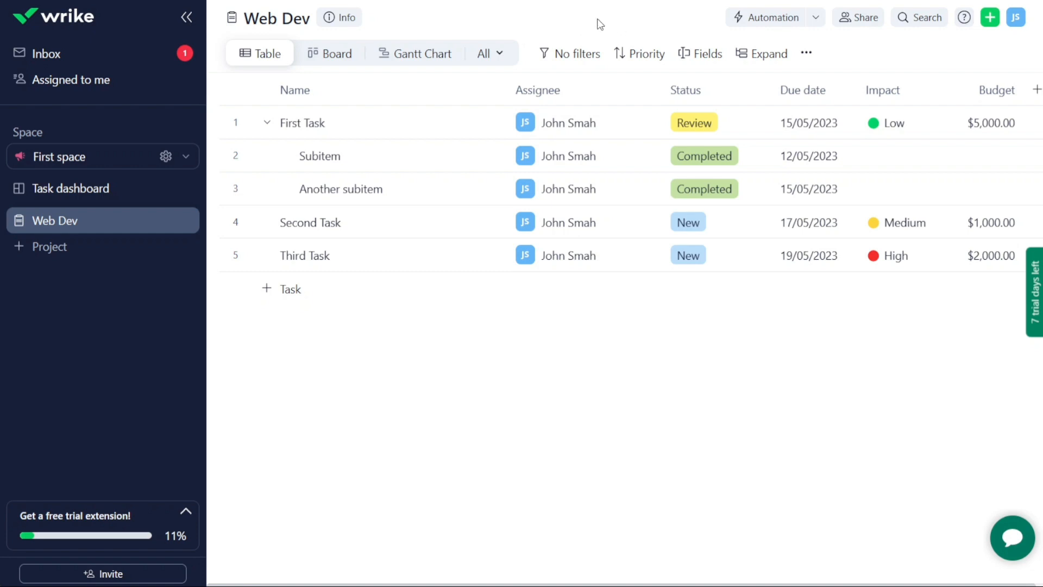
pyautogui.moveTo(587, 33)
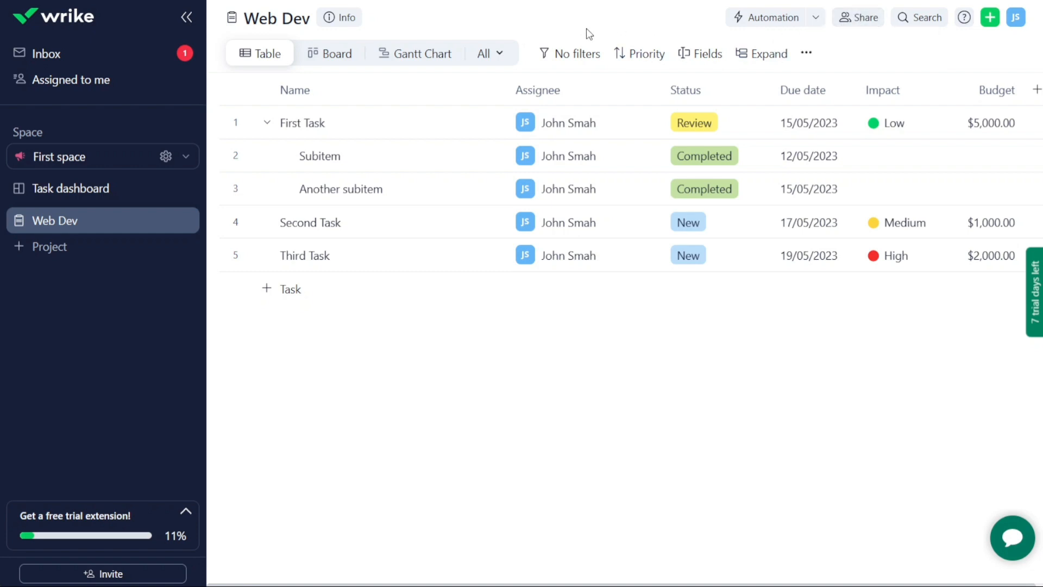
# Switch the Web Dev project to the Gantt Chart view with mid-May task bars
pyautogui.click(586, 122)
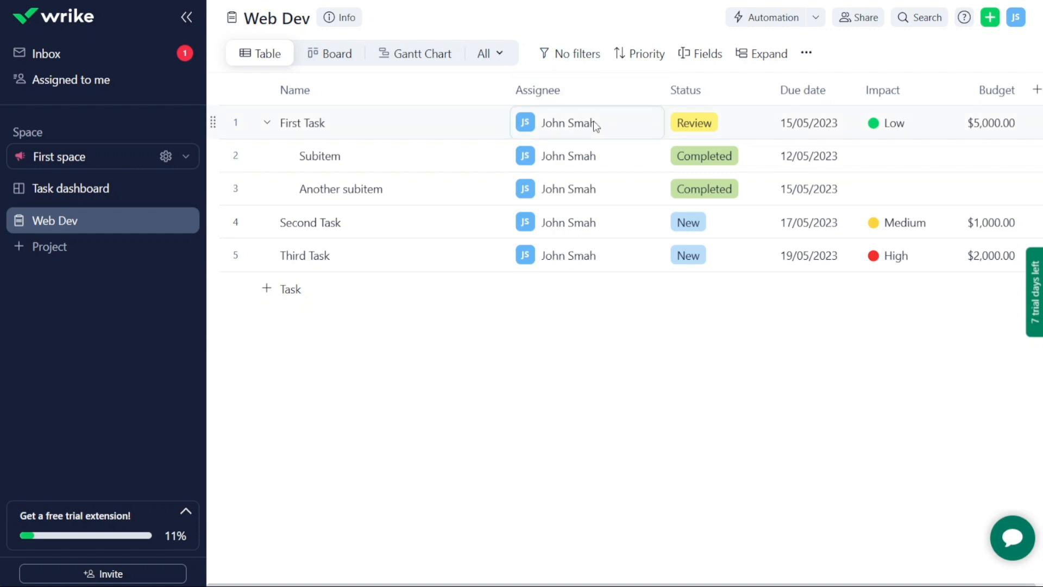
pyautogui.moveTo(418, 121)
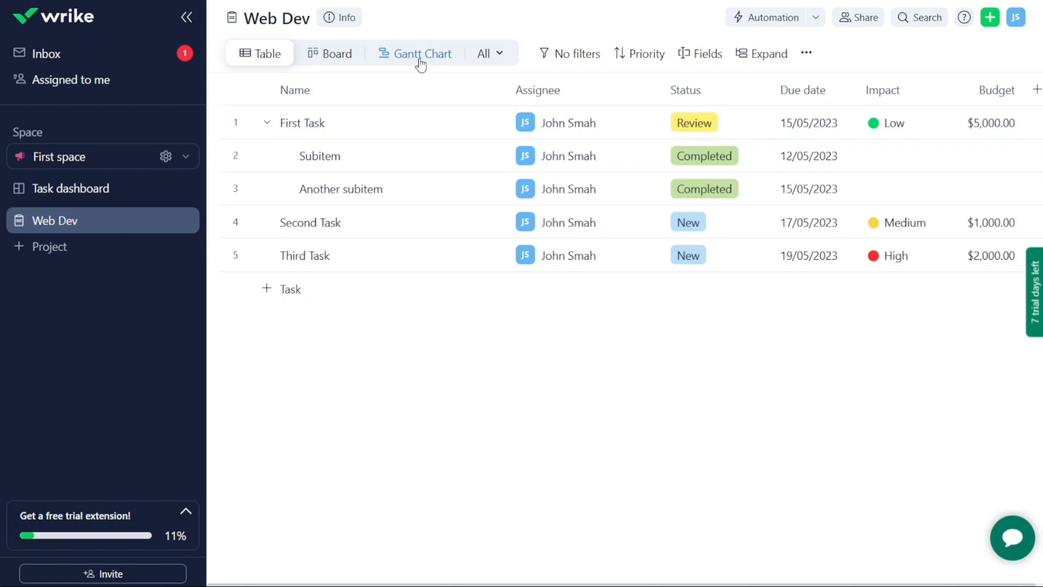
pyautogui.click(422, 53)
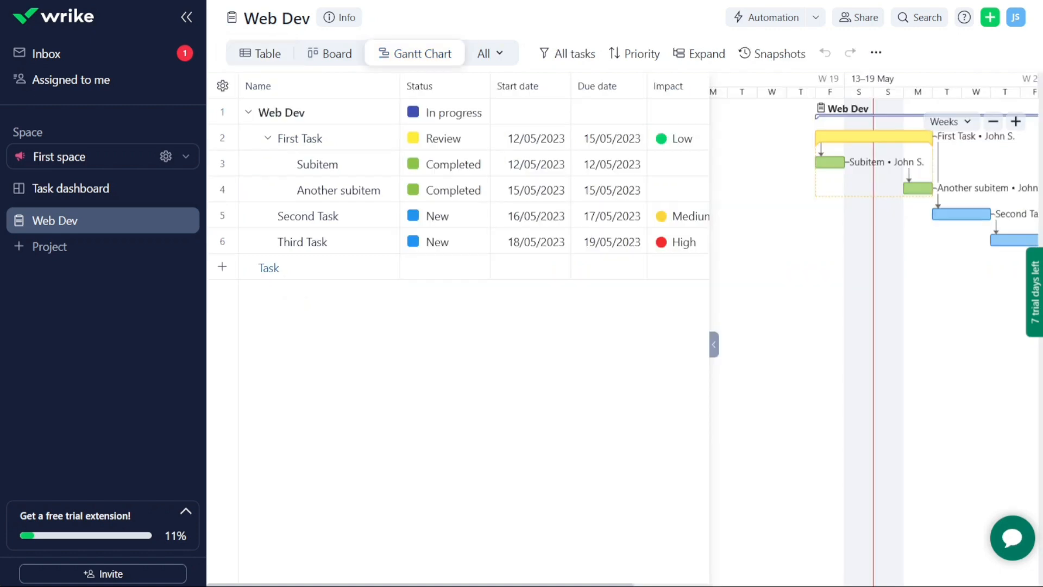
pyautogui.moveTo(749, 240)
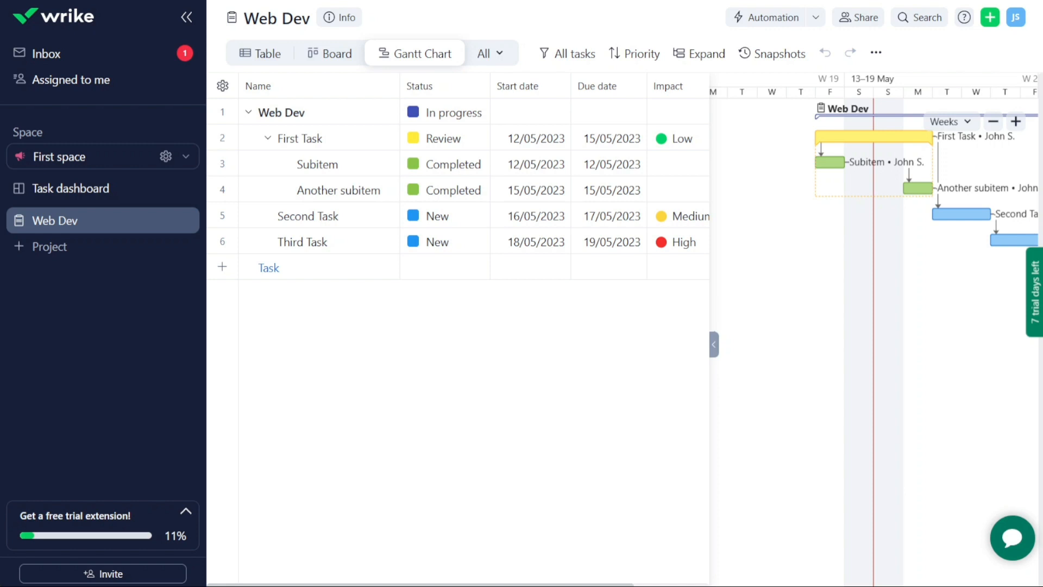
pyautogui.moveTo(604, 6)
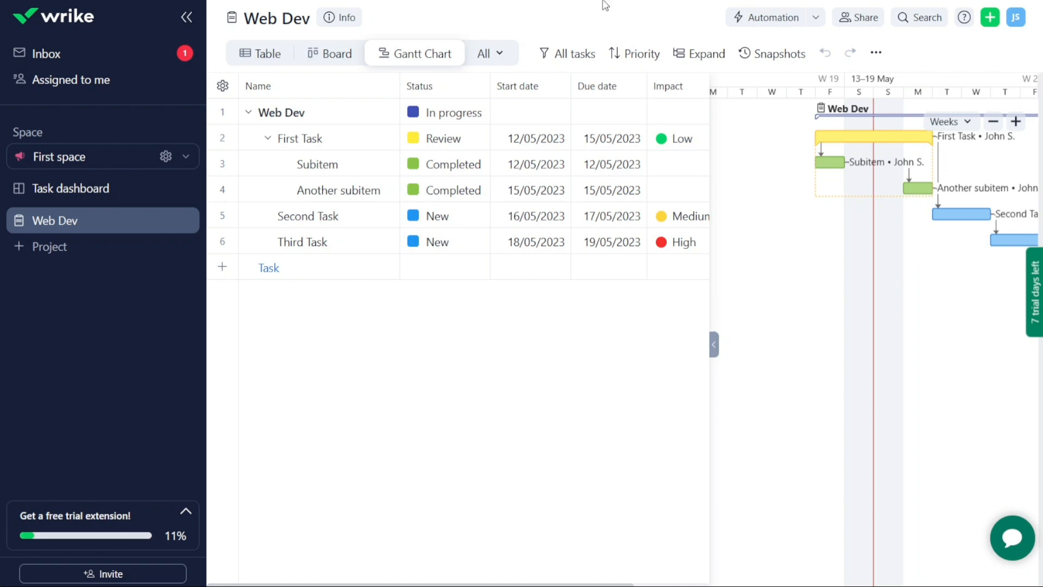
pyautogui.moveTo(661, 13)
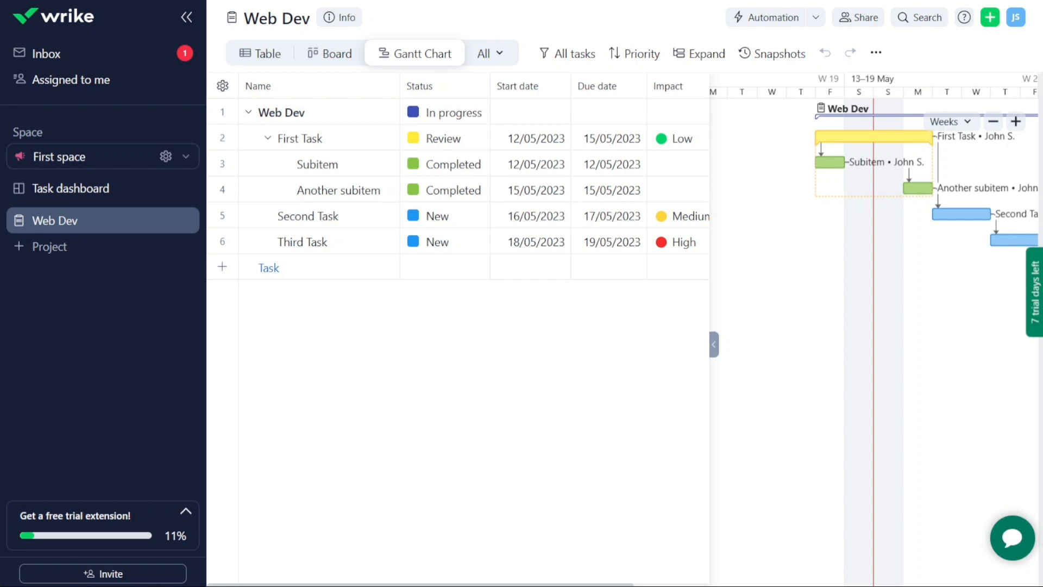
pyautogui.click(260, 54)
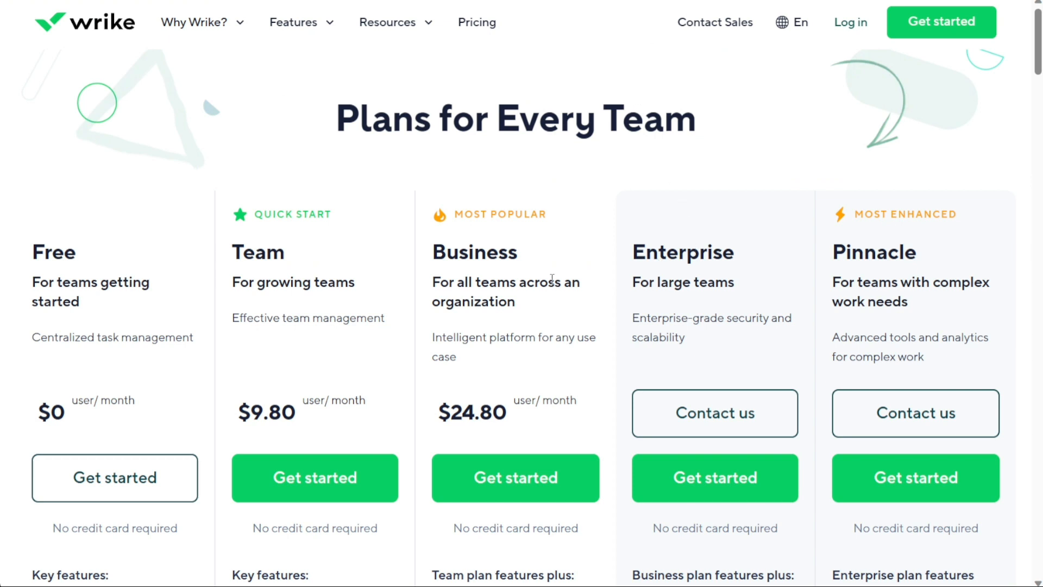
pyautogui.moveTo(868, 258)
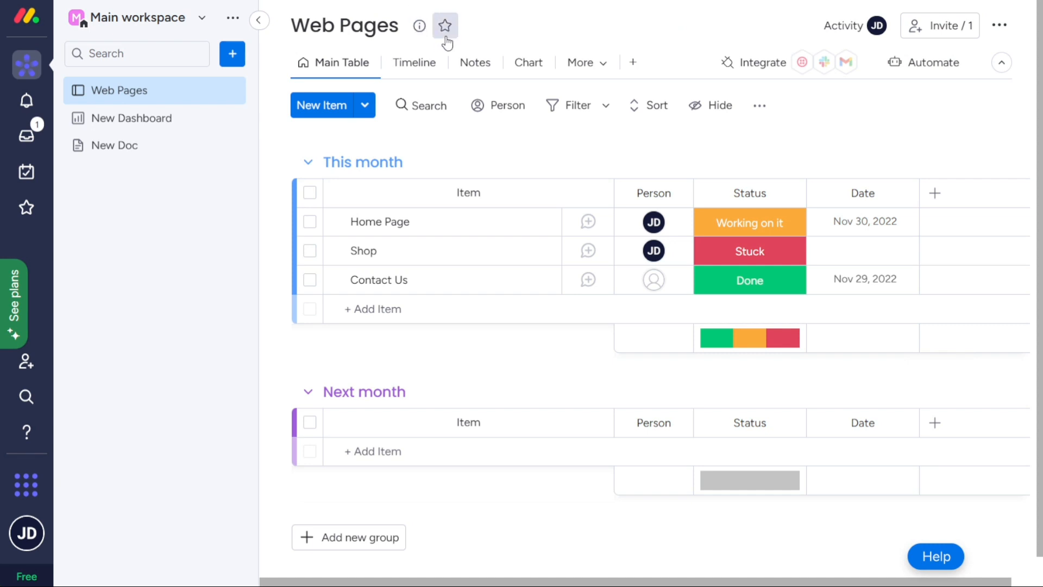
# Star the Web Pages board as a favourite, then unstar it
pyautogui.click(445, 26)
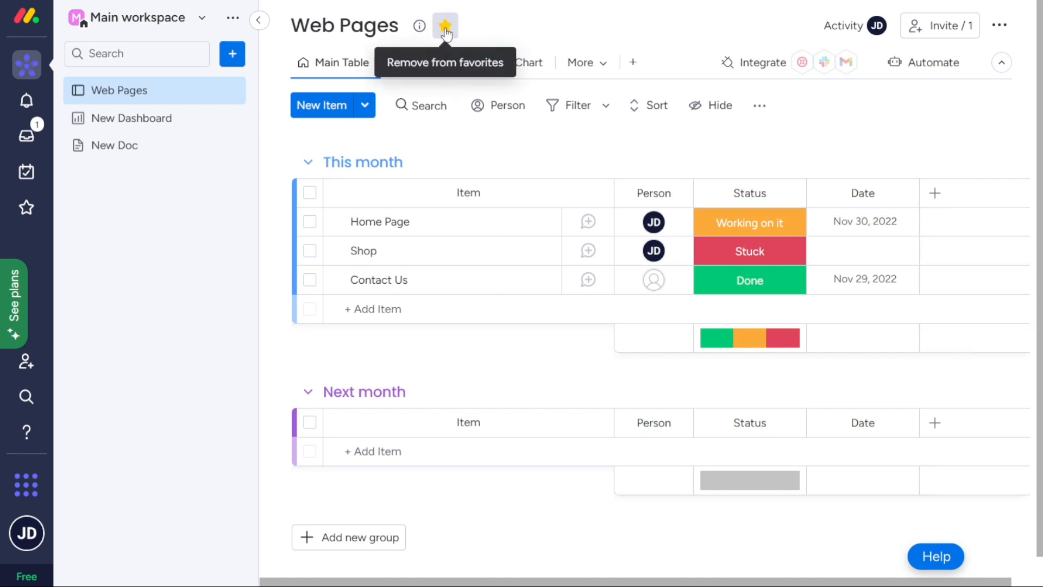
pyautogui.click(444, 25)
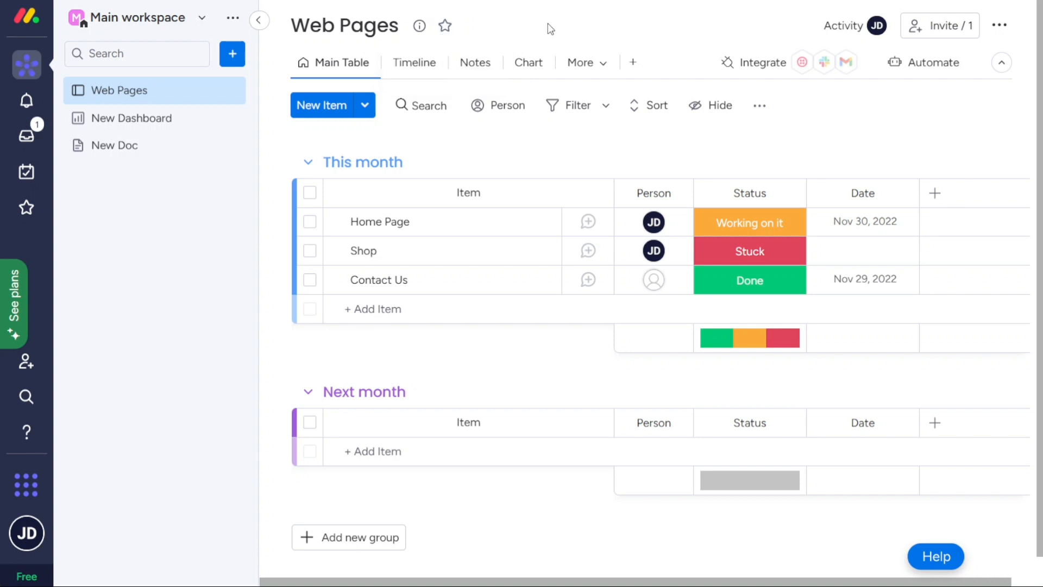
pyautogui.moveTo(488, 15)
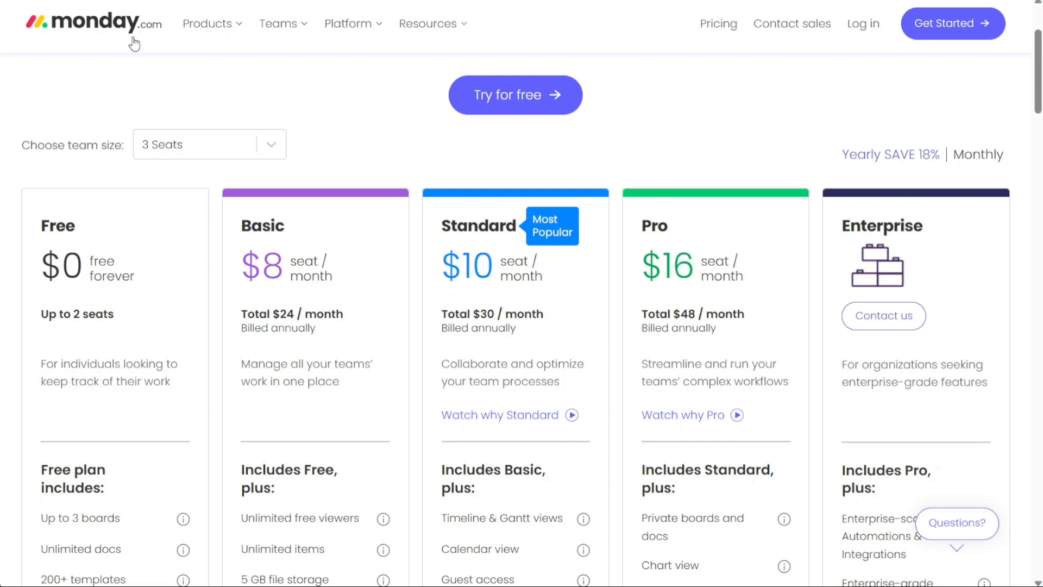
pyautogui.moveTo(83, 237)
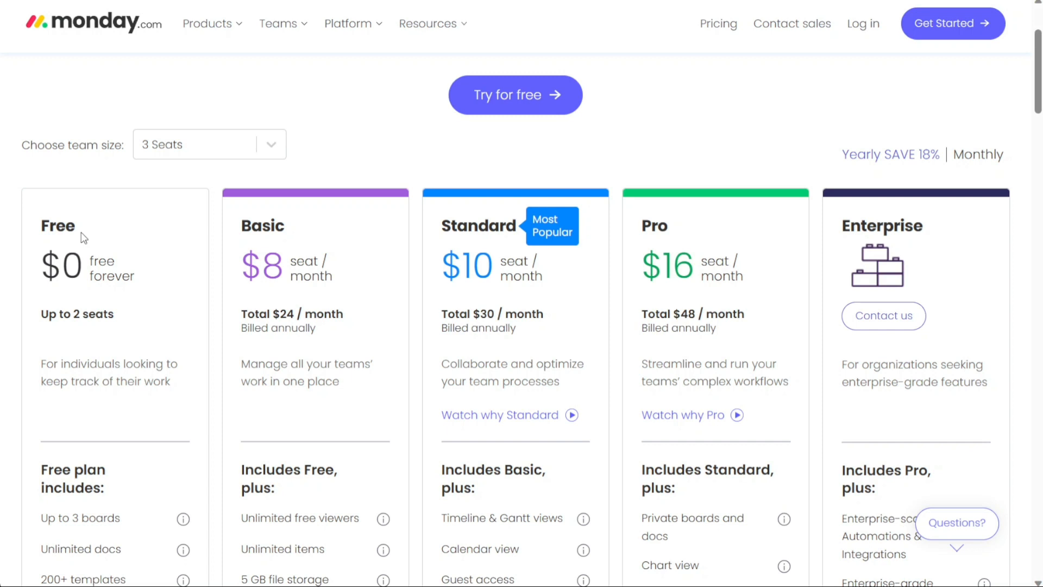
pyautogui.moveTo(357, 174)
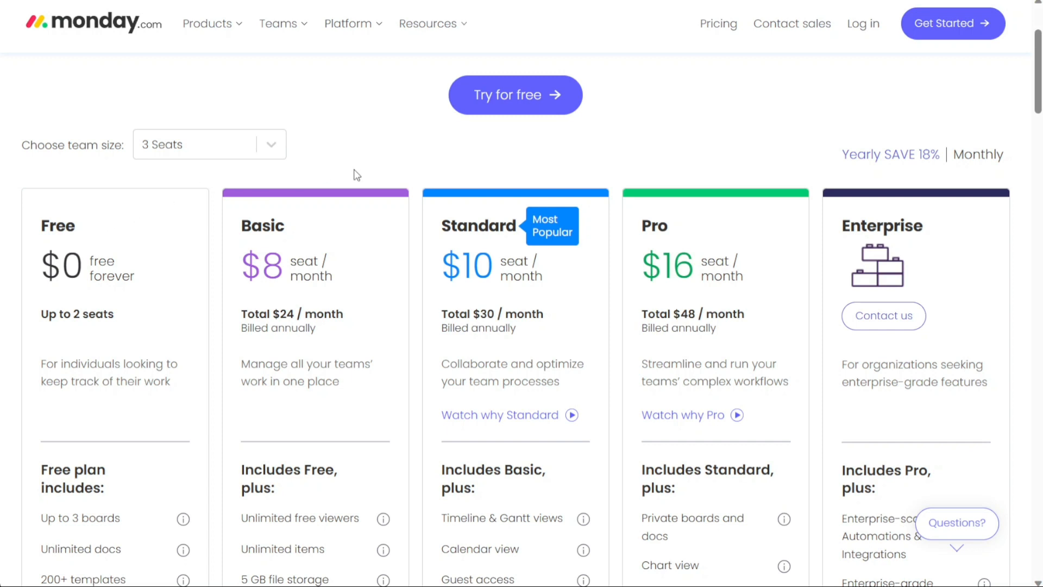